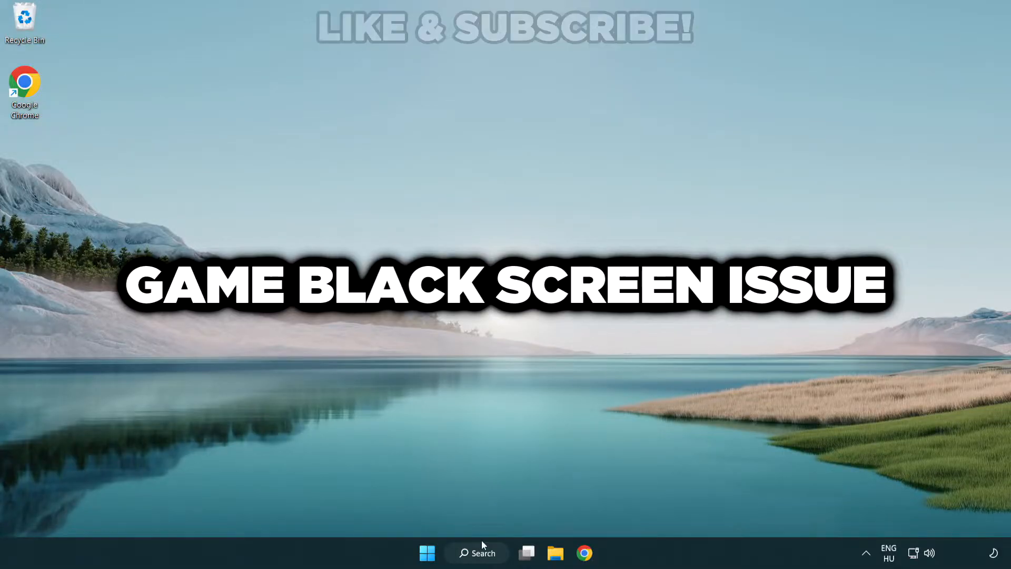
# Step: Search Windows for 'device manager' to bring up Device Manager as the best match
pyautogui.click(476, 553)
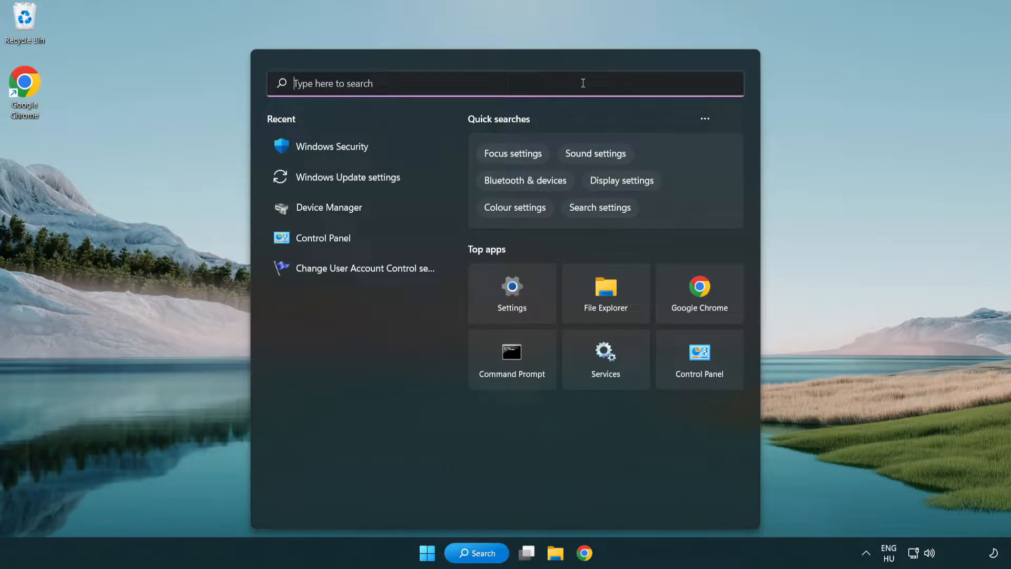
pyautogui.write('device manager')
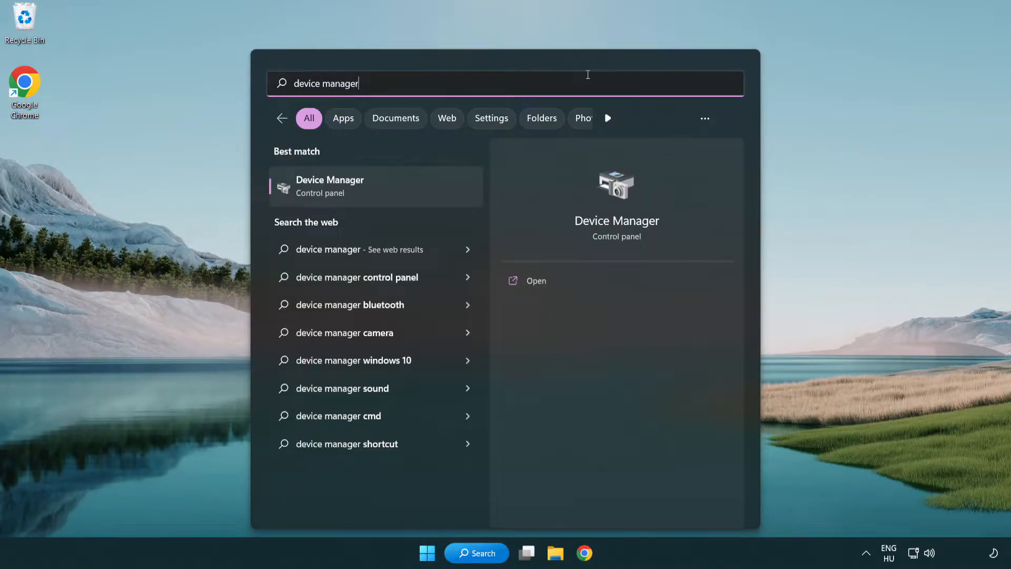
pyautogui.moveTo(404, 194)
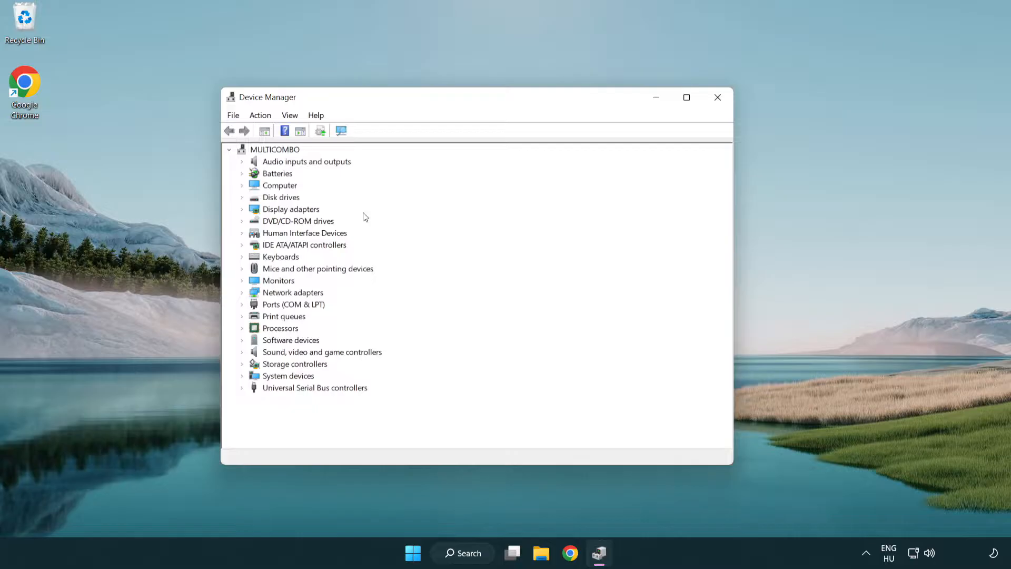
# Step: Update the VMware SVGA 3D display adapter driver, letting Windows search automatically
pyautogui.click(291, 209)
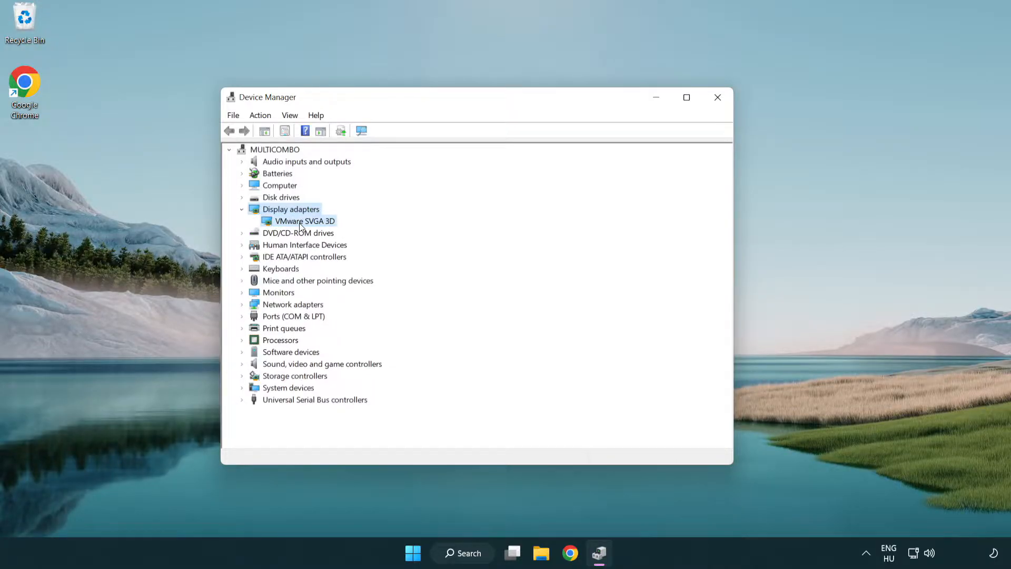
pyautogui.click(305, 220)
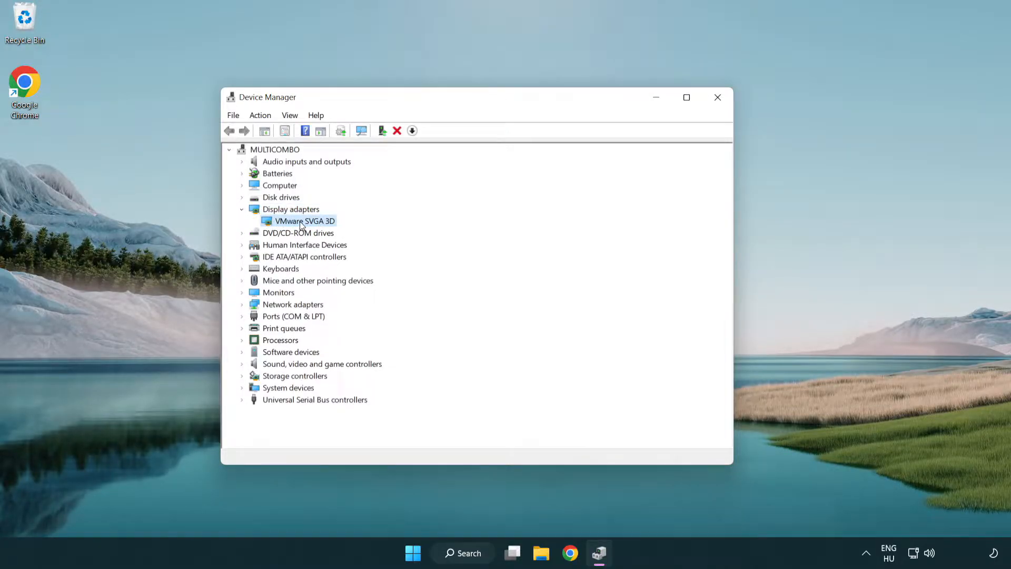
pyautogui.rightClick(304, 221)
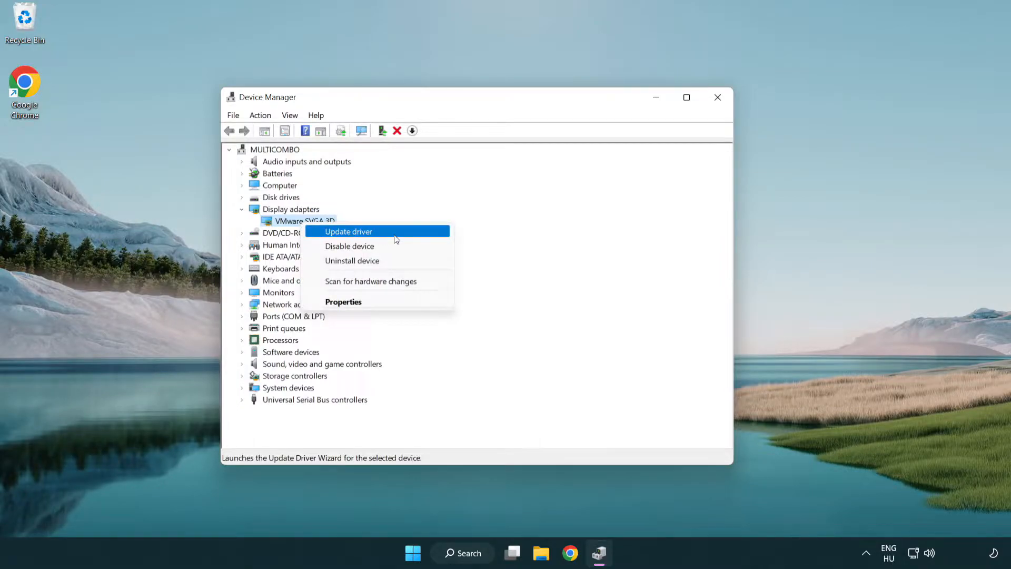
pyautogui.click(349, 232)
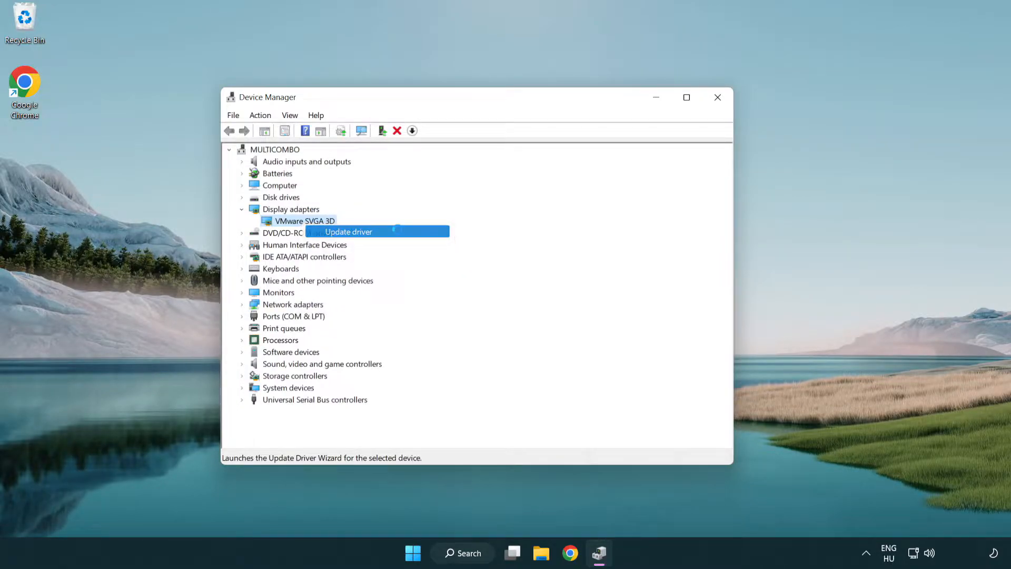
pyautogui.click(348, 232)
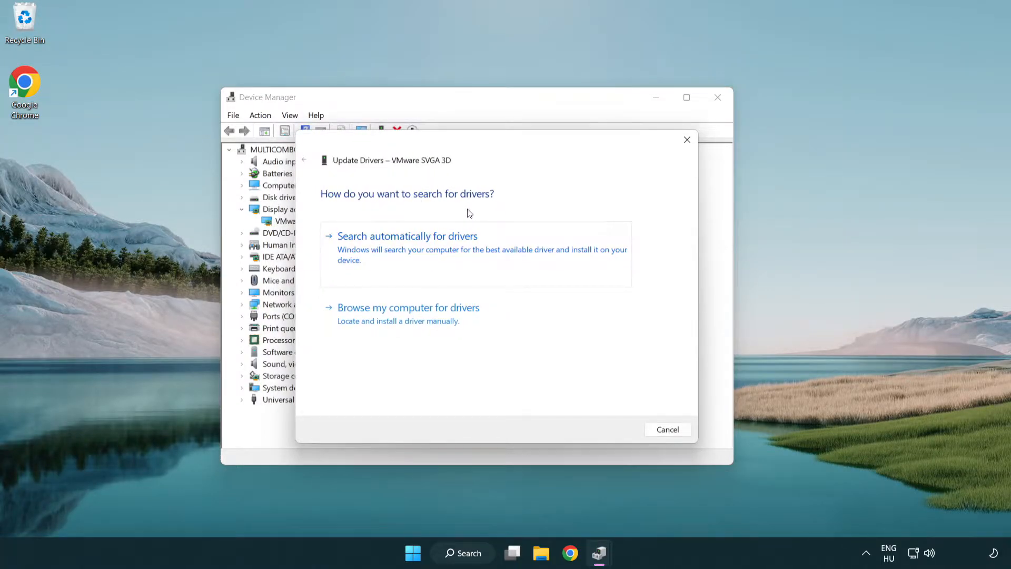
pyautogui.moveTo(452, 252)
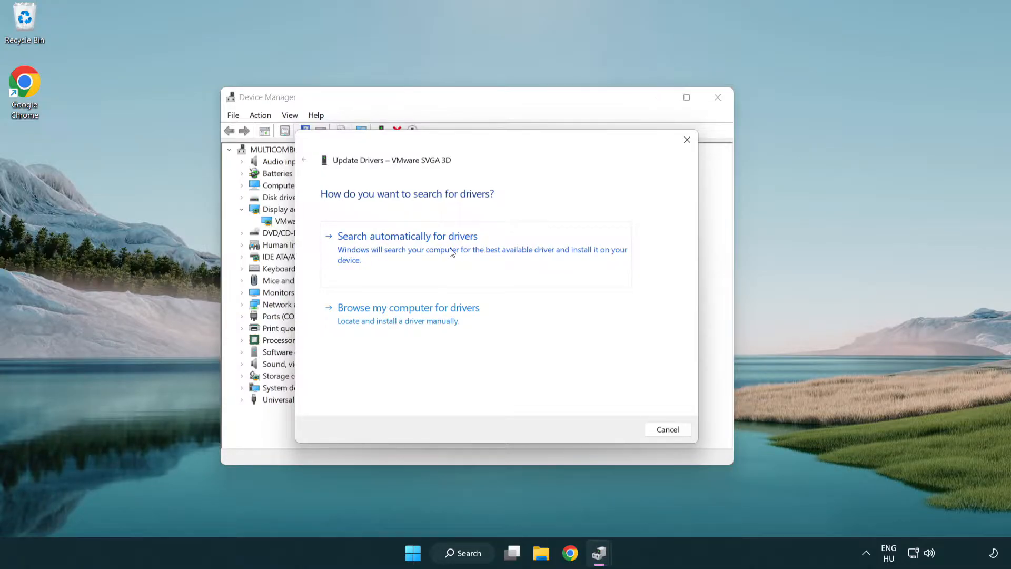
pyautogui.click(407, 235)
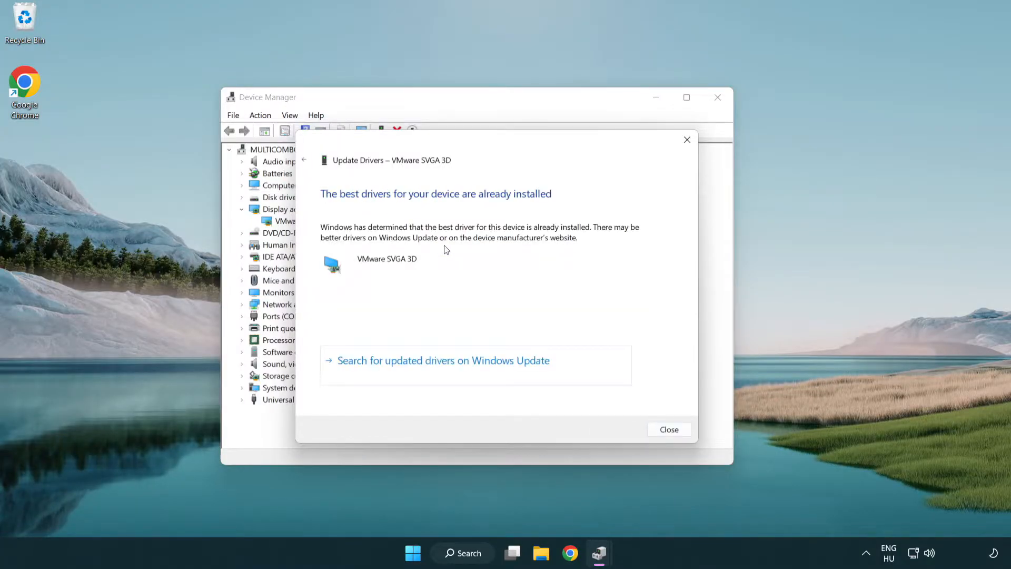
pyautogui.moveTo(348, 206)
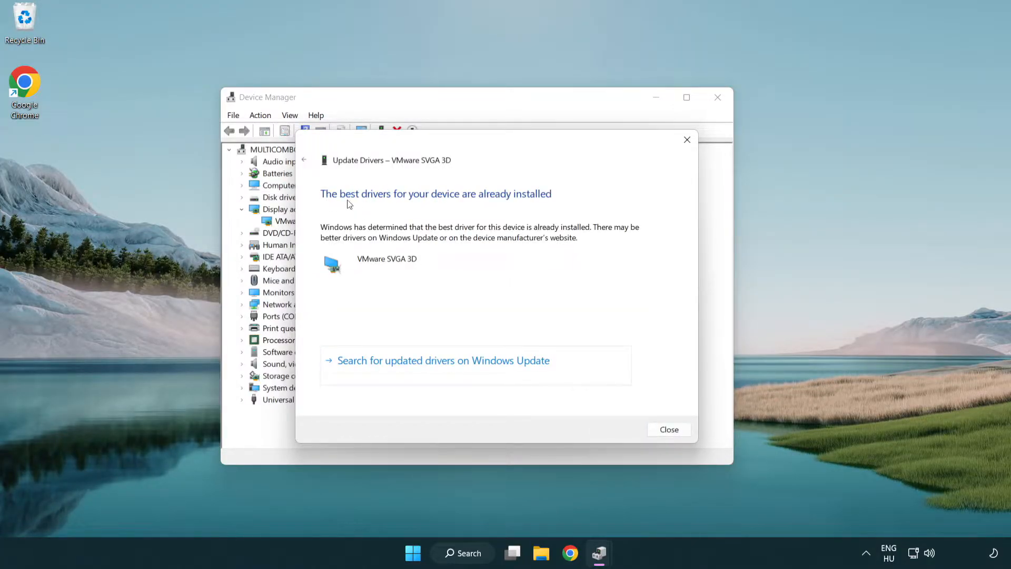
pyautogui.moveTo(474, 276)
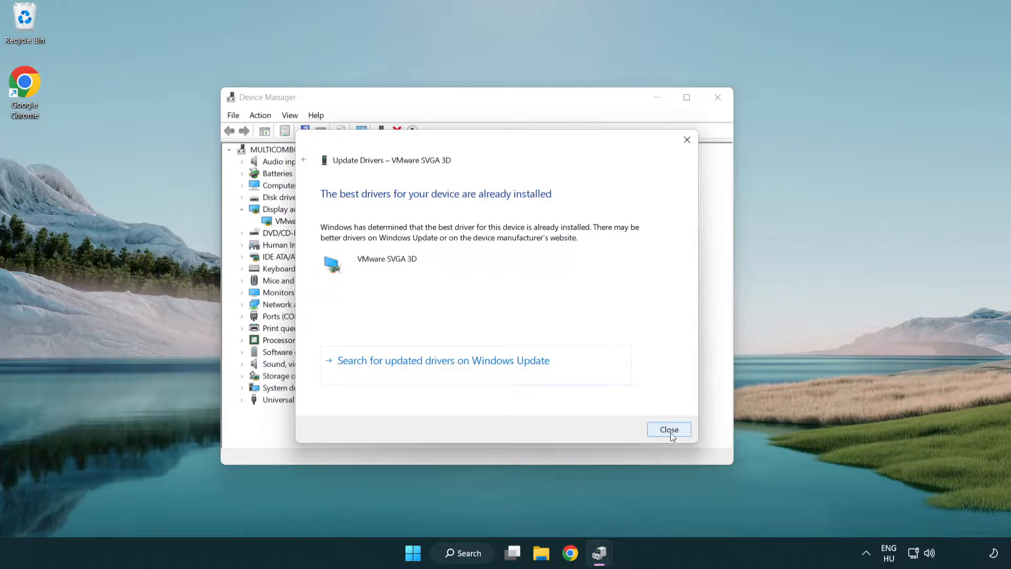
# Step: Dismiss the up-to-date driver result and close Device Manager
pyautogui.click(669, 430)
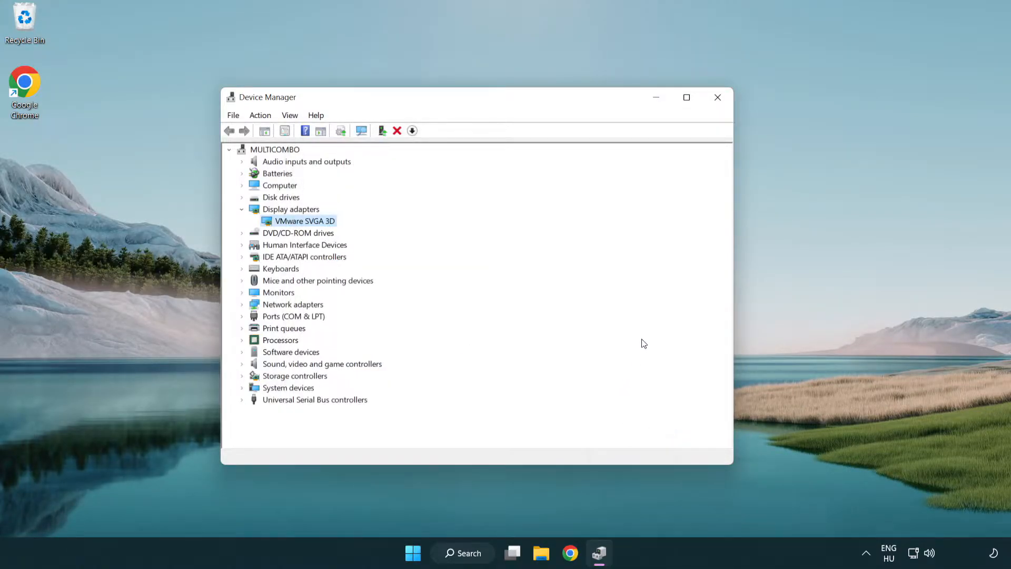
pyautogui.moveTo(717, 97)
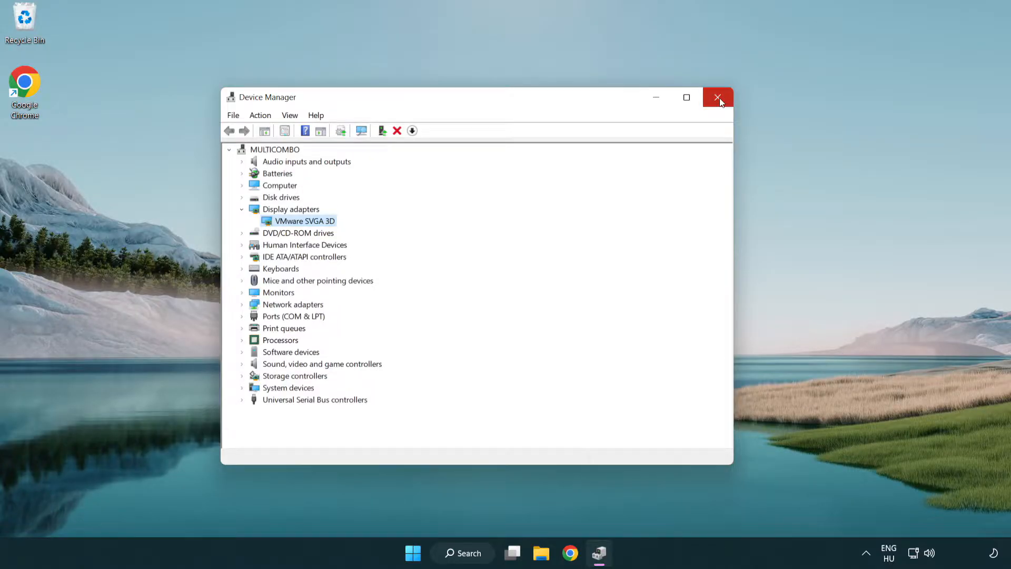
pyautogui.click(718, 97)
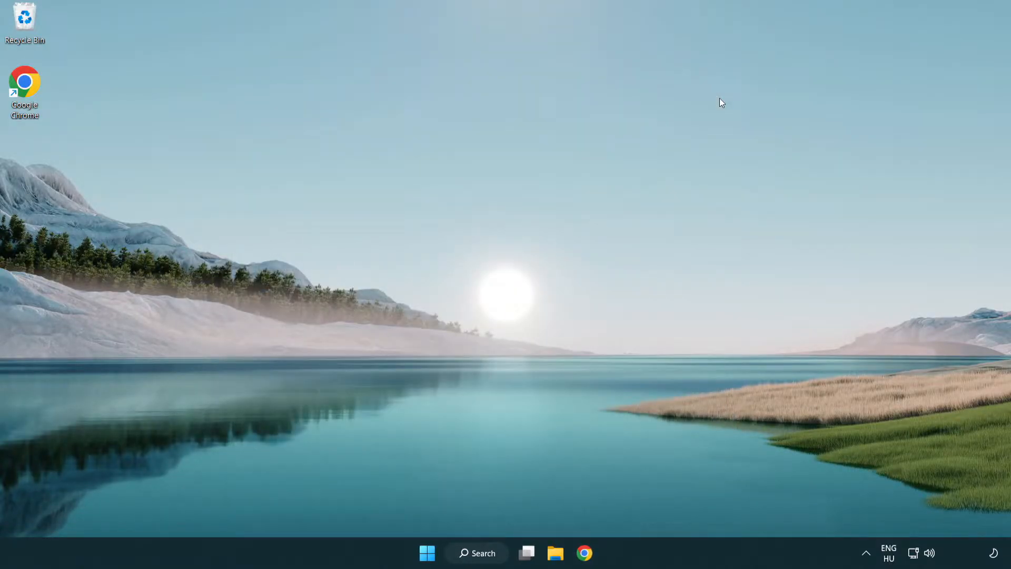
pyautogui.moveTo(485, 553)
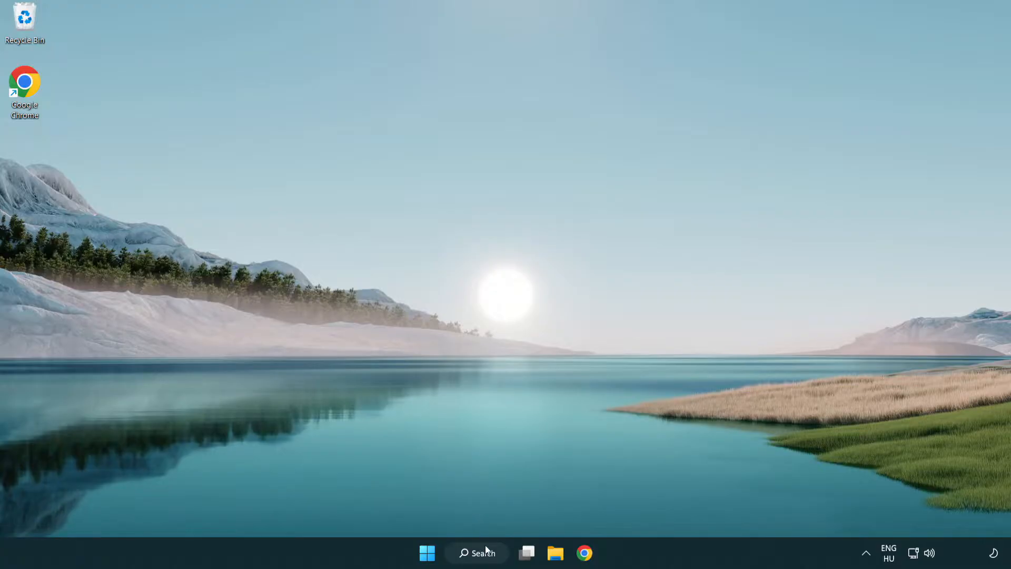
# Step: Search Windows for 'update' to bring up Windows Update settings
pyautogui.click(476, 553)
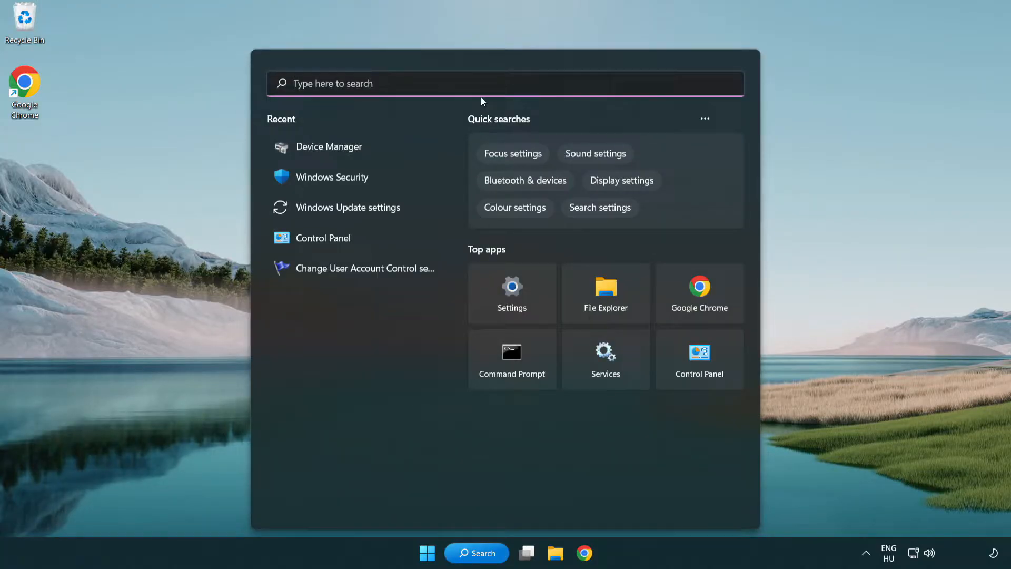
pyautogui.write('u')
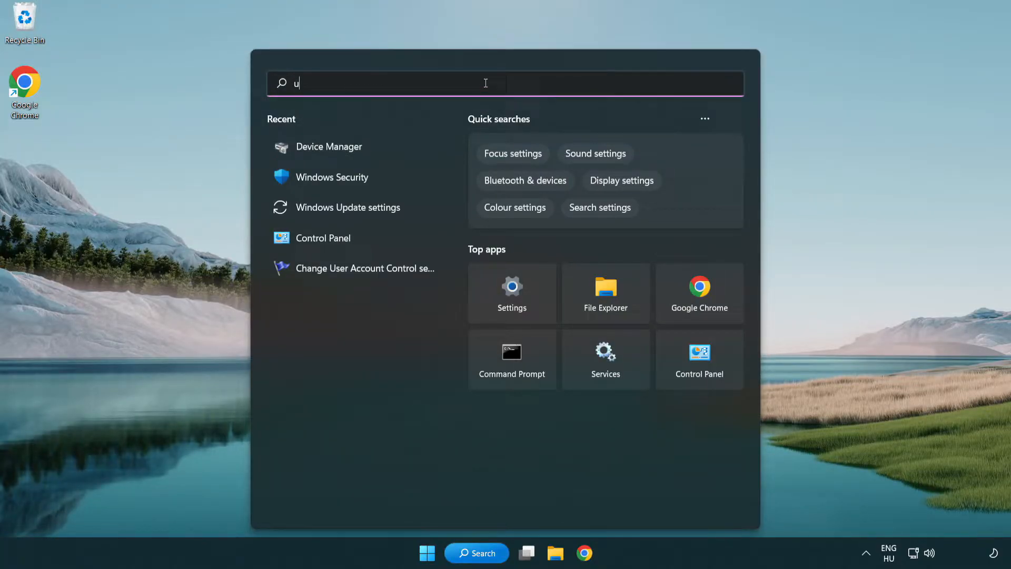
pyautogui.write('pdate')
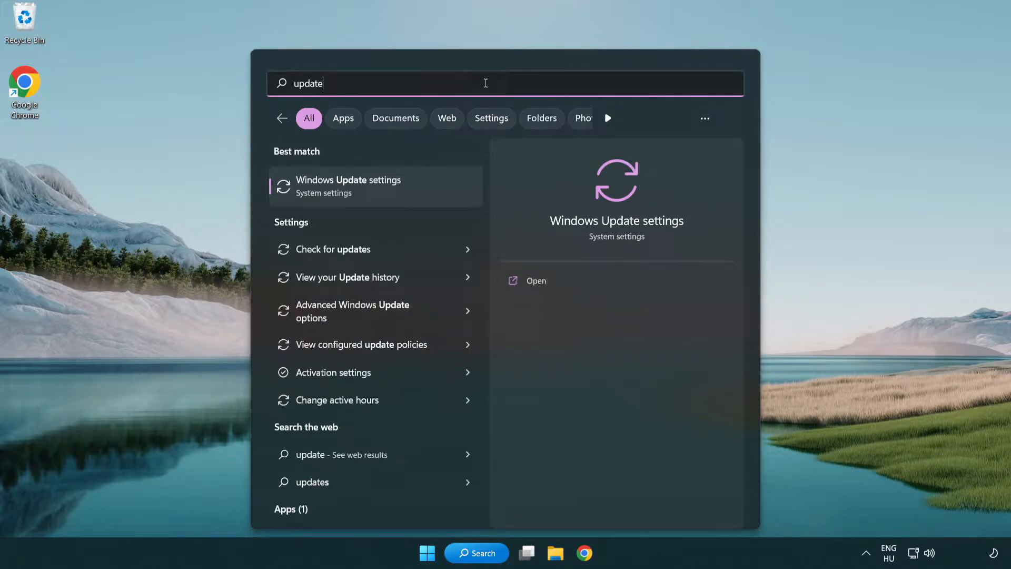
pyautogui.moveTo(394, 195)
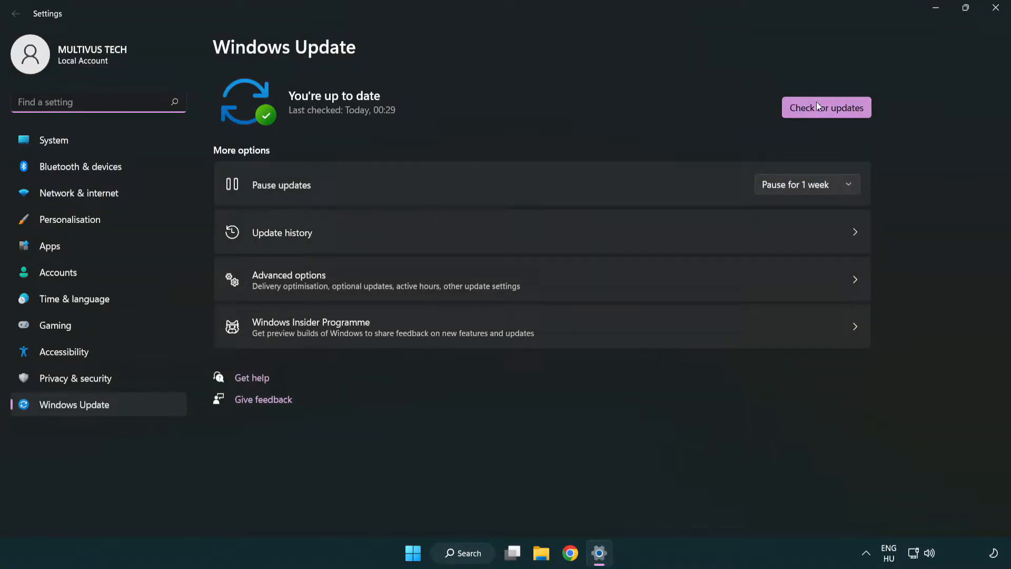
# Step: Run a fresh Windows Update check confirming the PC is up to date
pyautogui.click(826, 107)
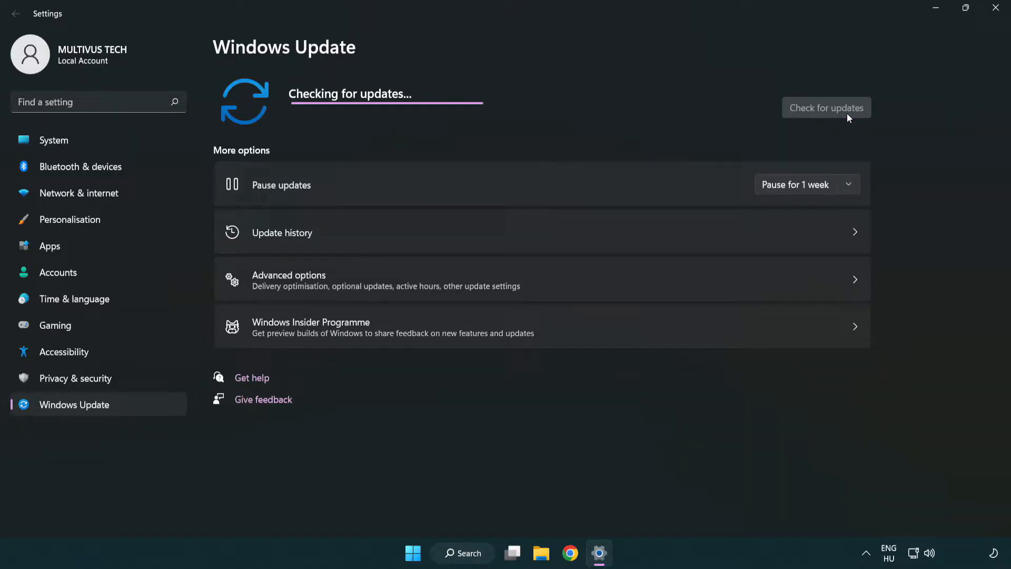
pyautogui.moveTo(544, 134)
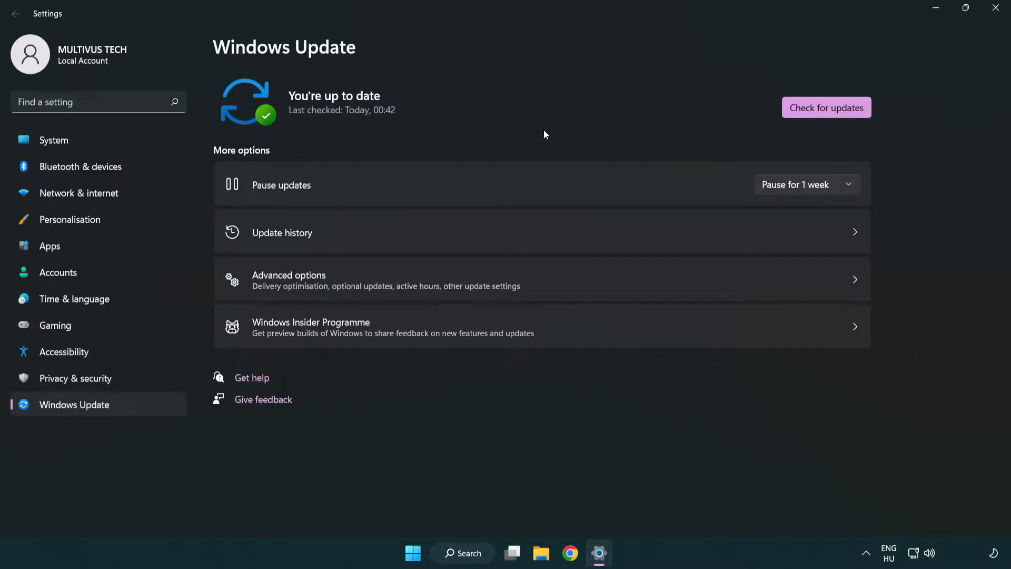
pyautogui.moveTo(869, 66)
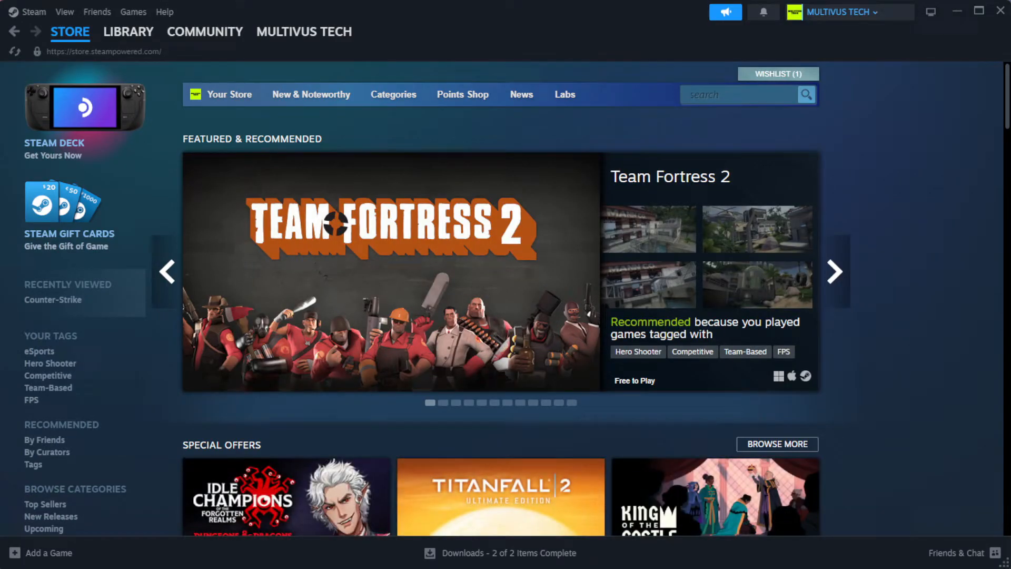
# Step: Open the Properties window for YOUR NOT WORKING GAME from the Steam Library
pyautogui.click(127, 31)
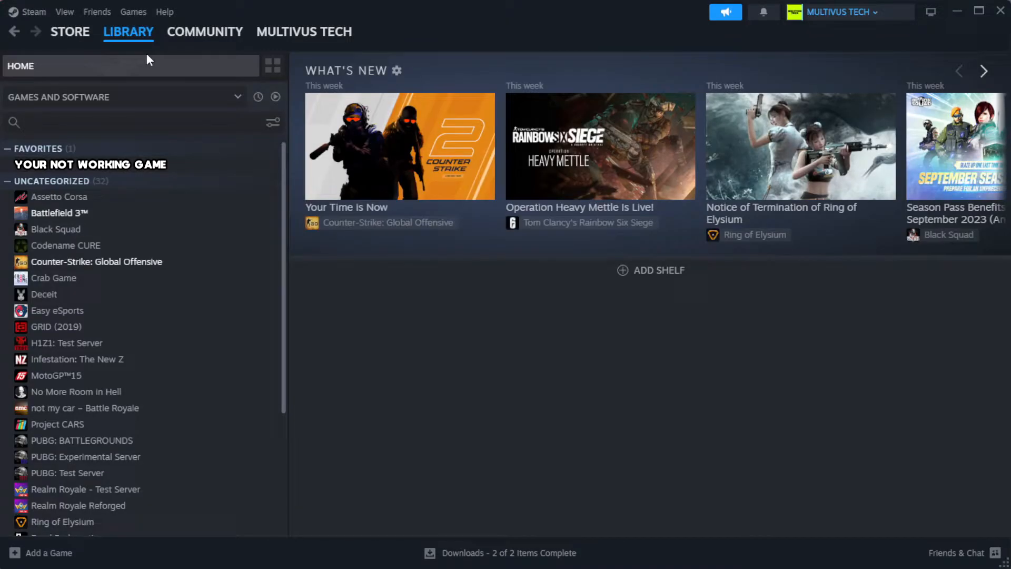
pyautogui.moveTo(147, 64)
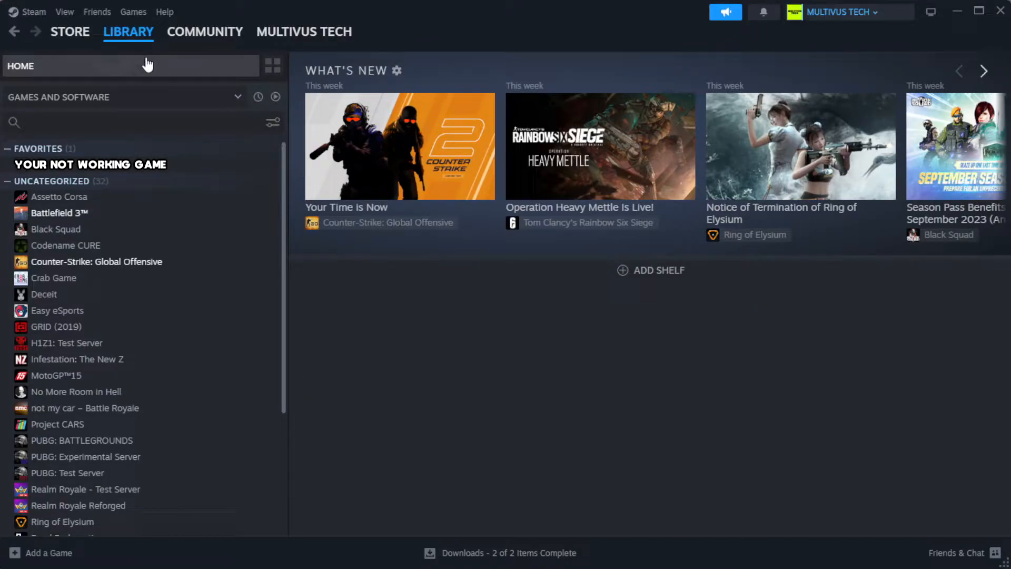
pyautogui.moveTo(234, 174)
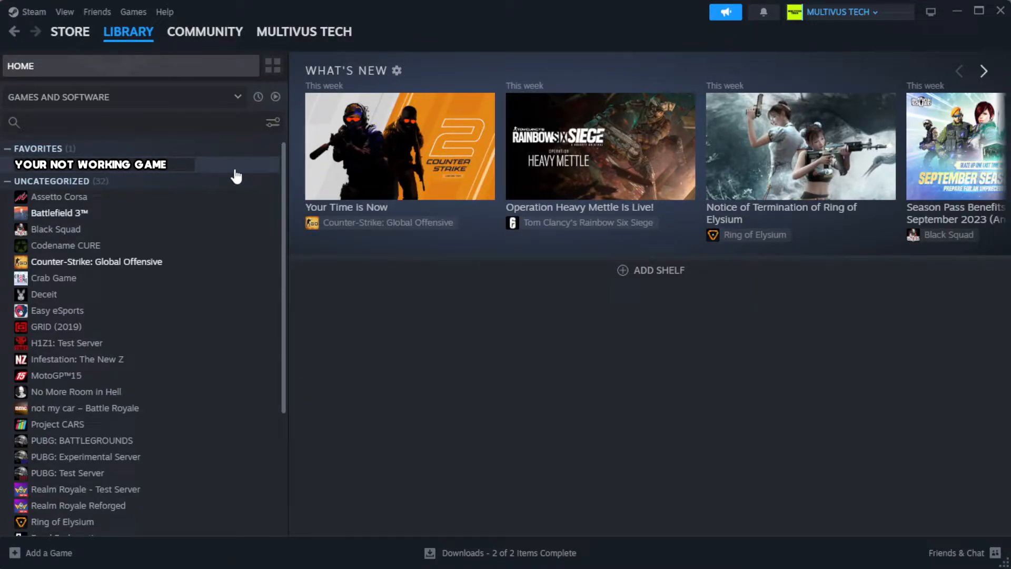
pyautogui.moveTo(251, 172)
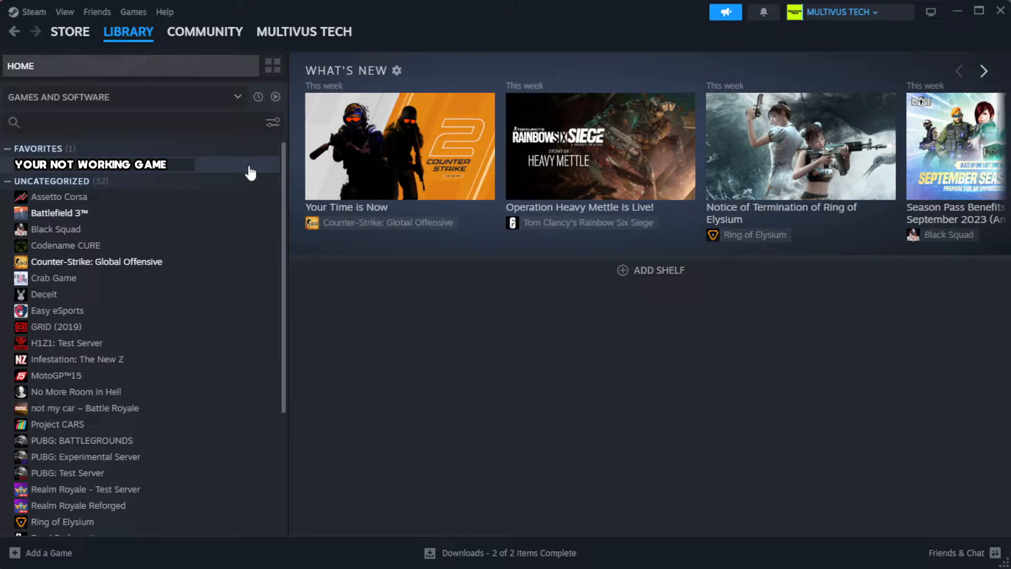
pyautogui.rightClick(91, 164)
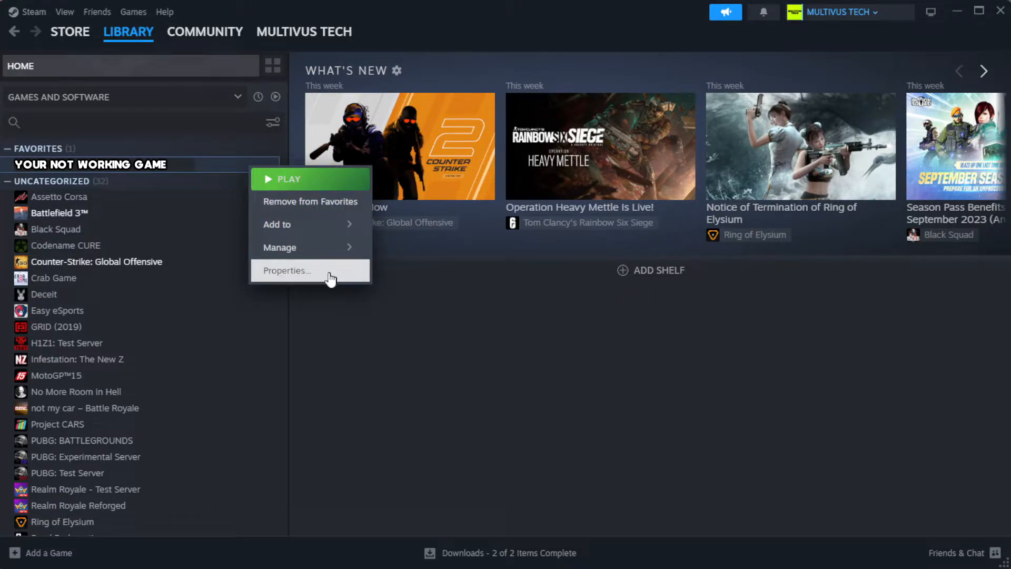
pyautogui.click(285, 270)
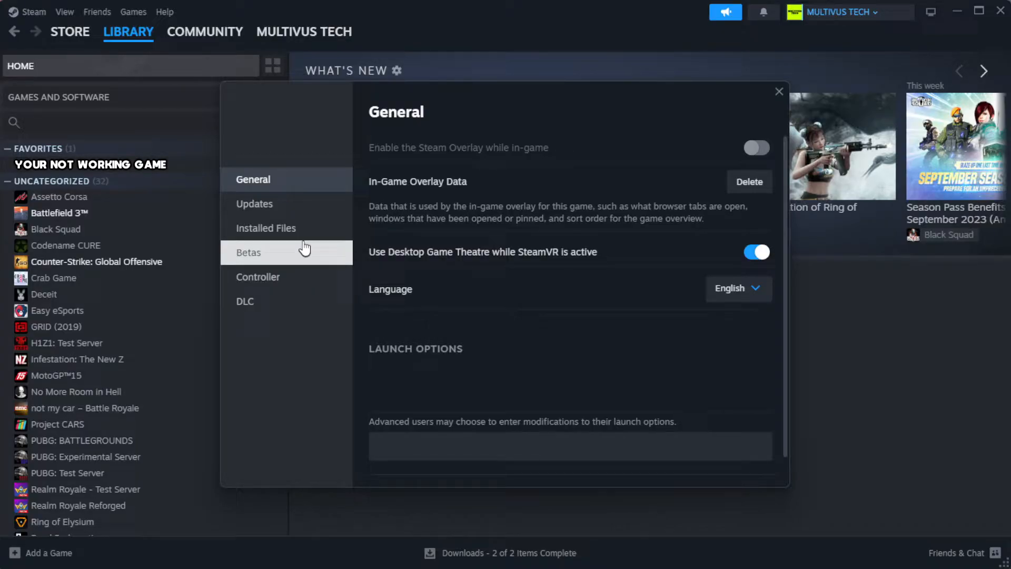
pyautogui.moveTo(328, 234)
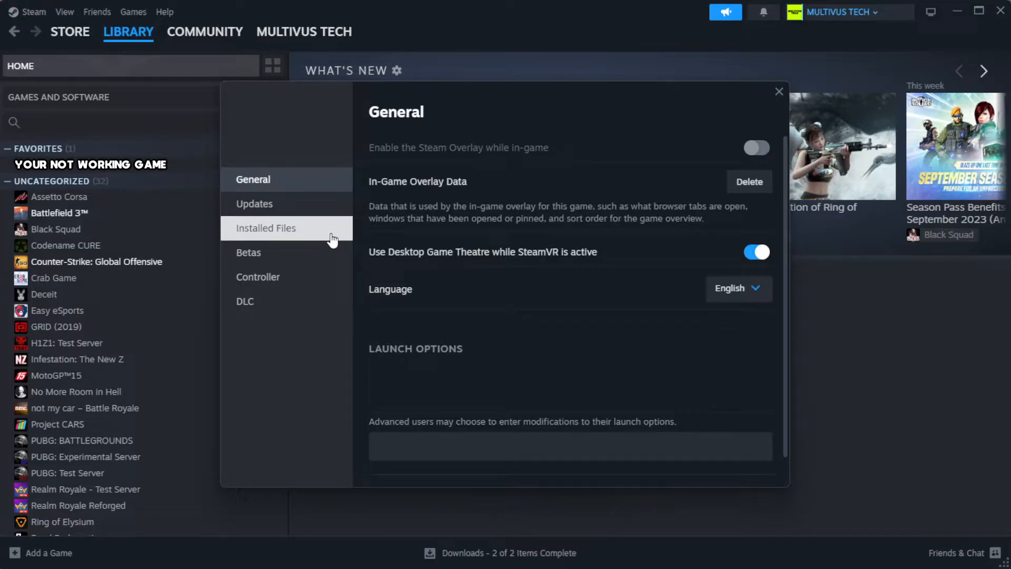
# Step: Verify integrity of the game's files from Installed Files, validating all 1039 files
pyautogui.click(266, 227)
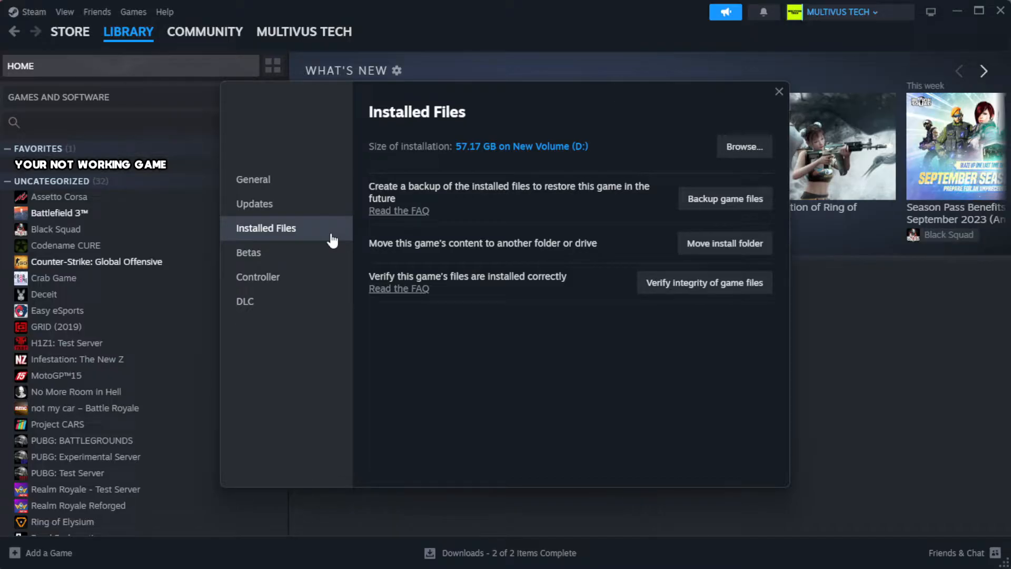
pyautogui.moveTo(712, 329)
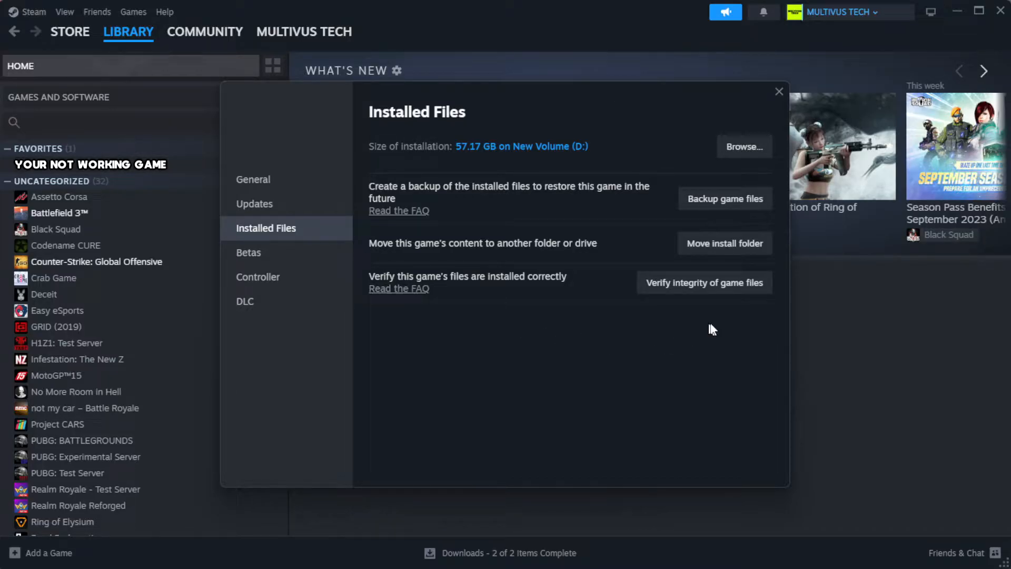
pyautogui.moveTo(704, 282)
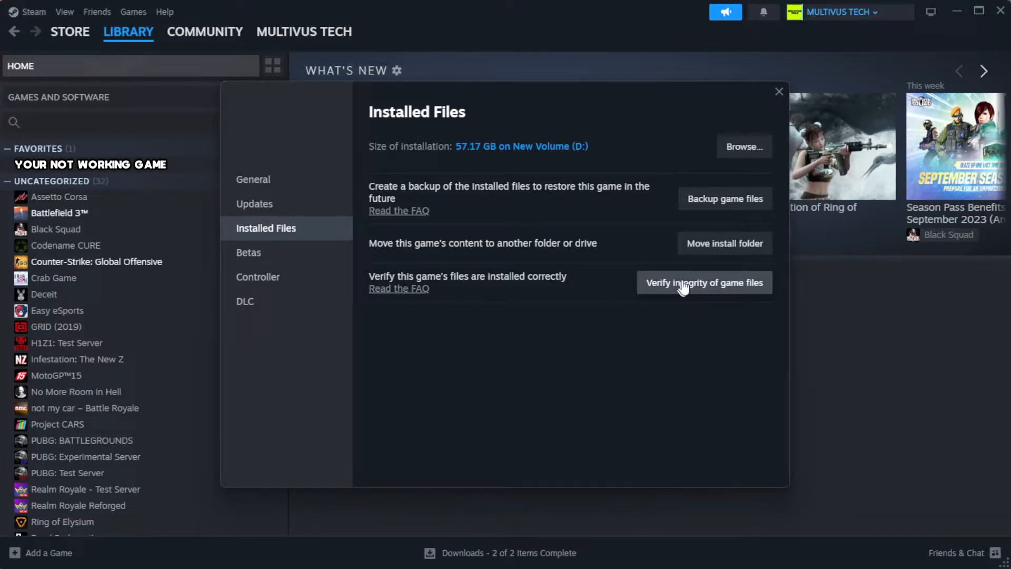
pyautogui.moveTo(711, 294)
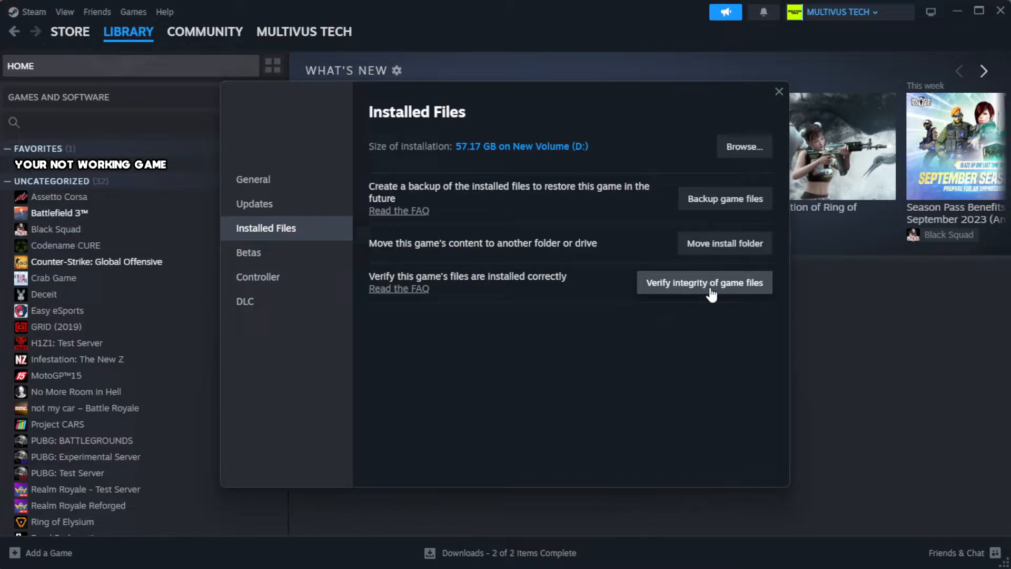
pyautogui.click(705, 282)
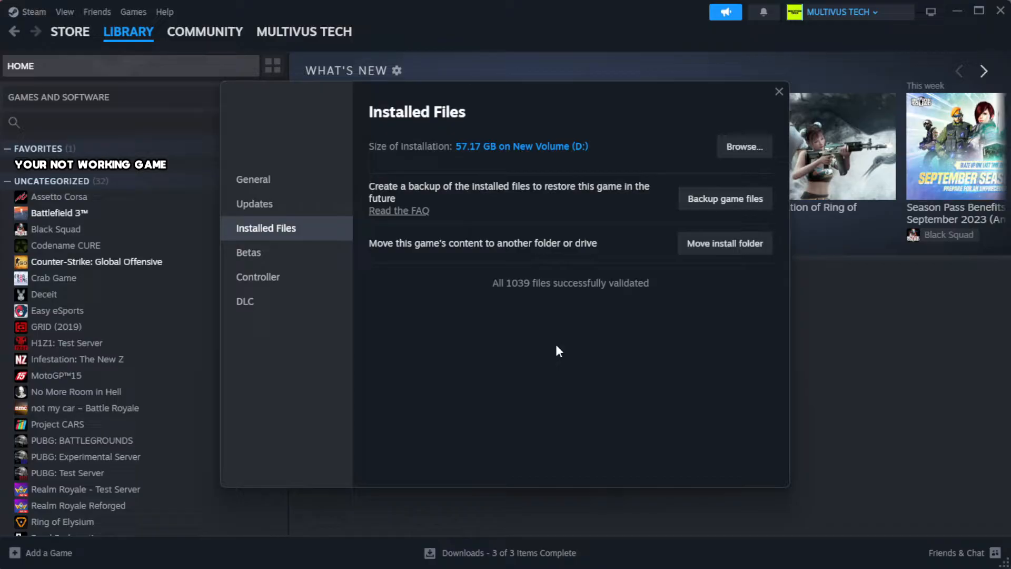
pyautogui.moveTo(586, 303)
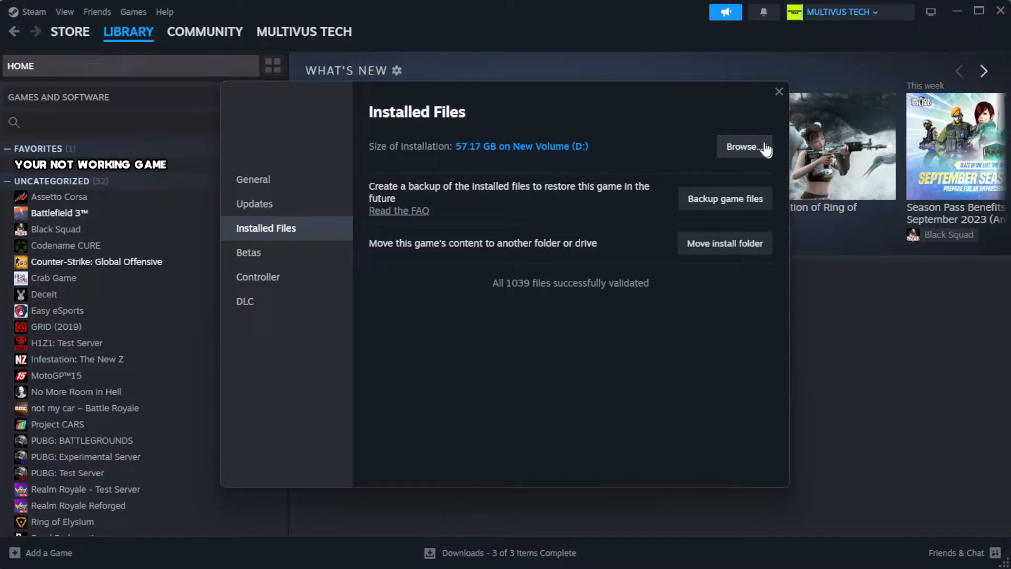
# Step: Browse to the game's installation folder and select the YOUR NOT WORKING GAME shortcut
pyautogui.click(745, 146)
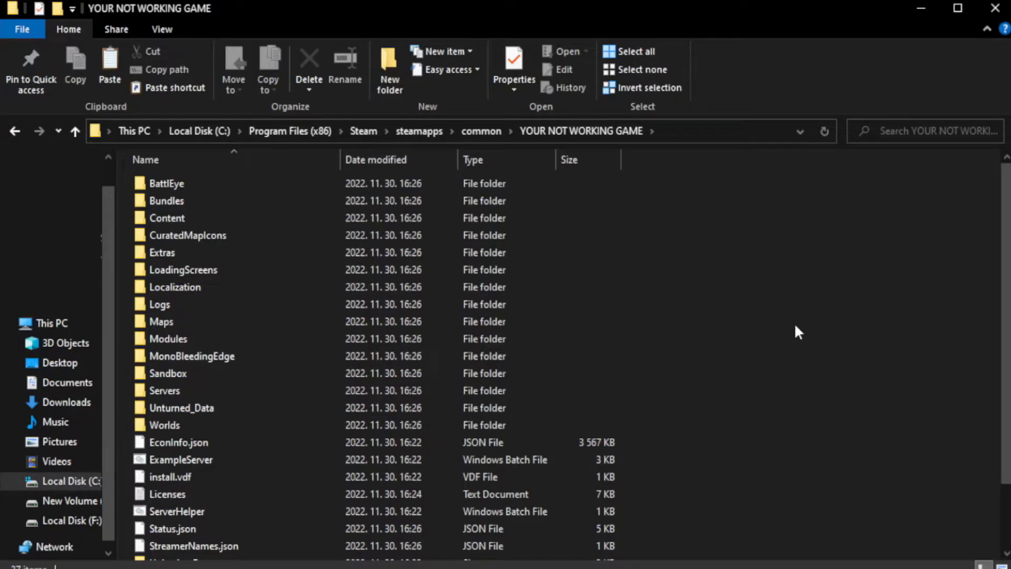
pyautogui.scroll(-3)
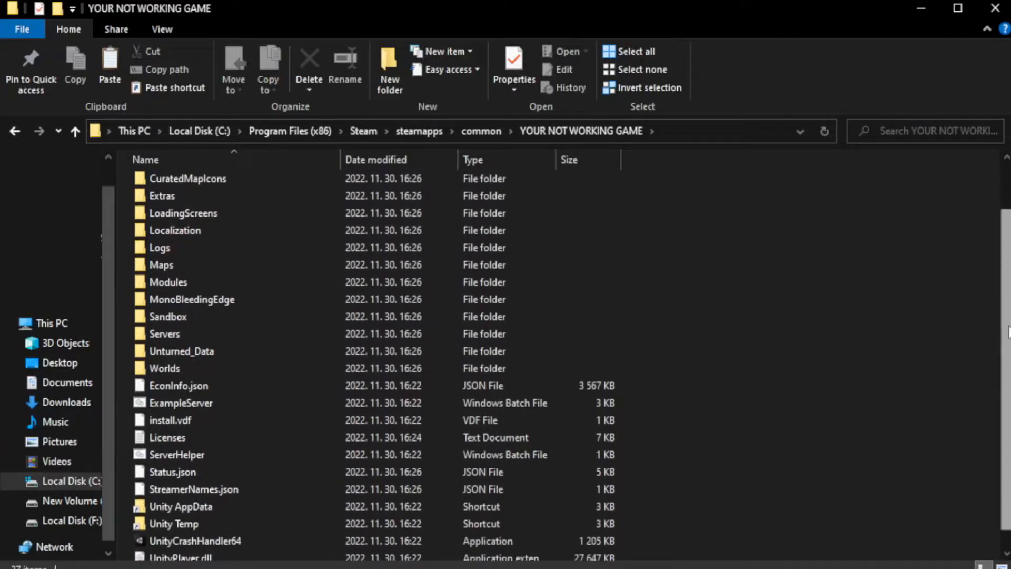
pyautogui.scroll(-3)
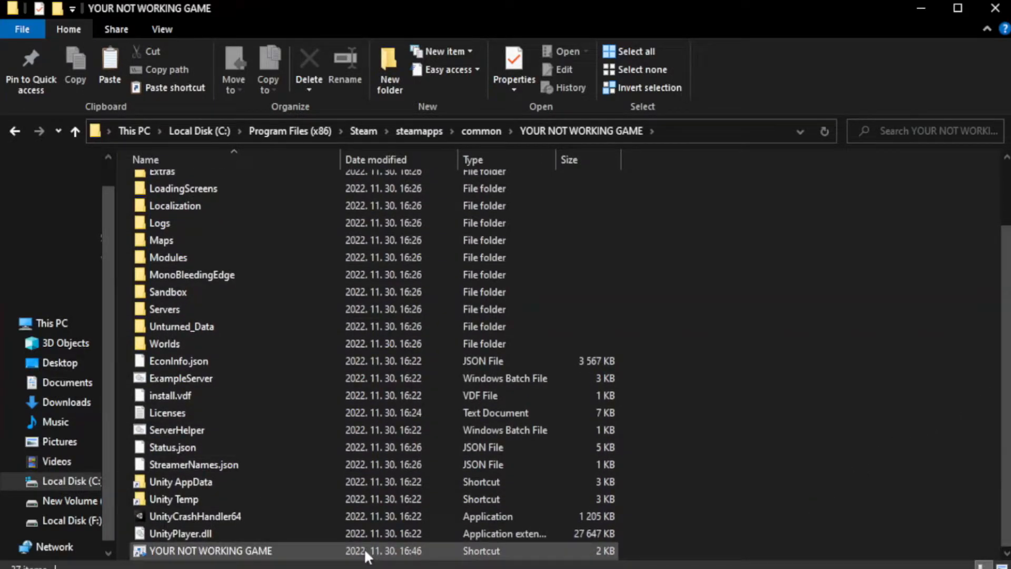
pyautogui.click(210, 551)
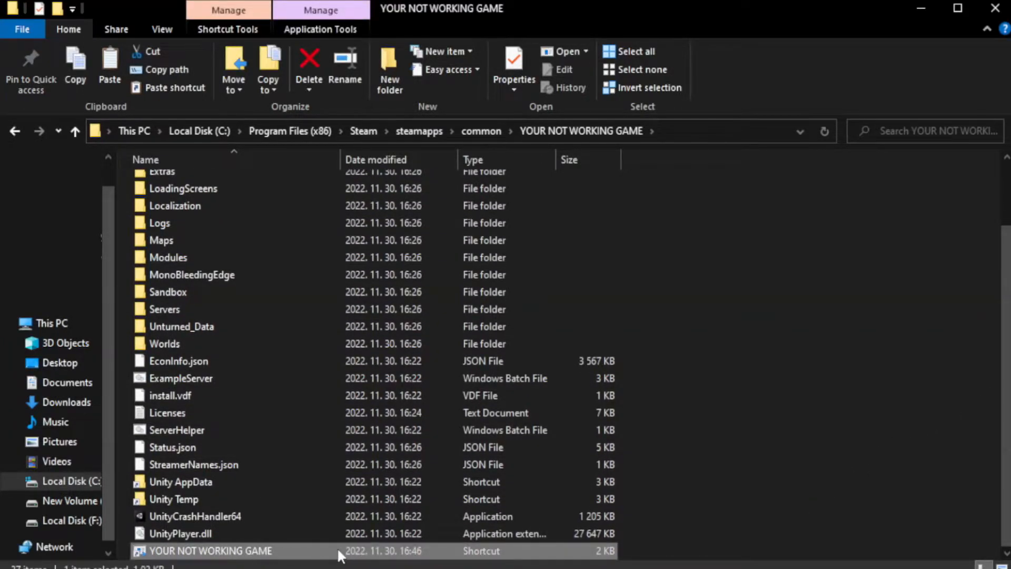
# Step: Set the game shortcut to run in Windows 8 compatibility mode
pyautogui.rightClick(210, 550)
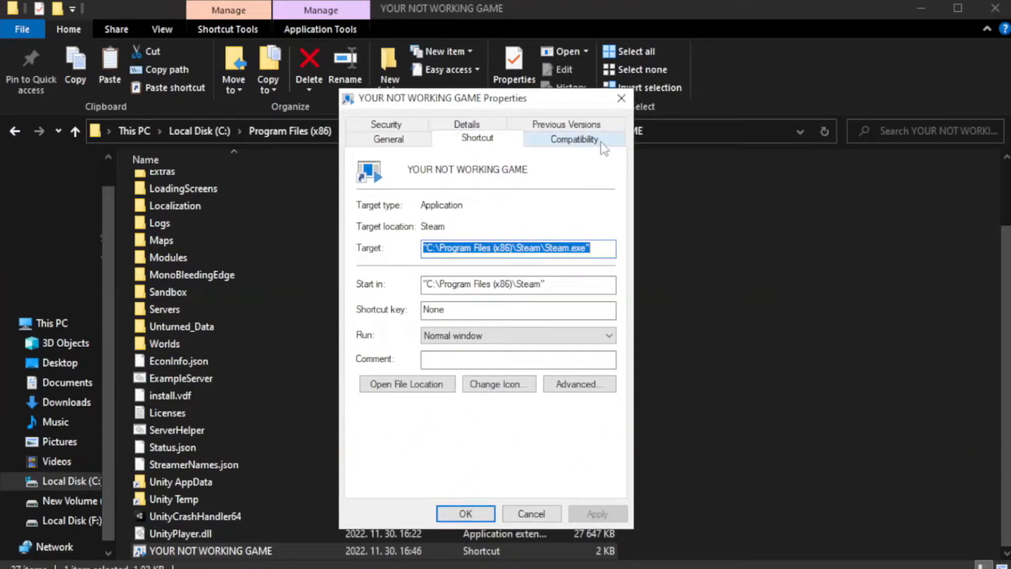
pyautogui.moveTo(571, 147)
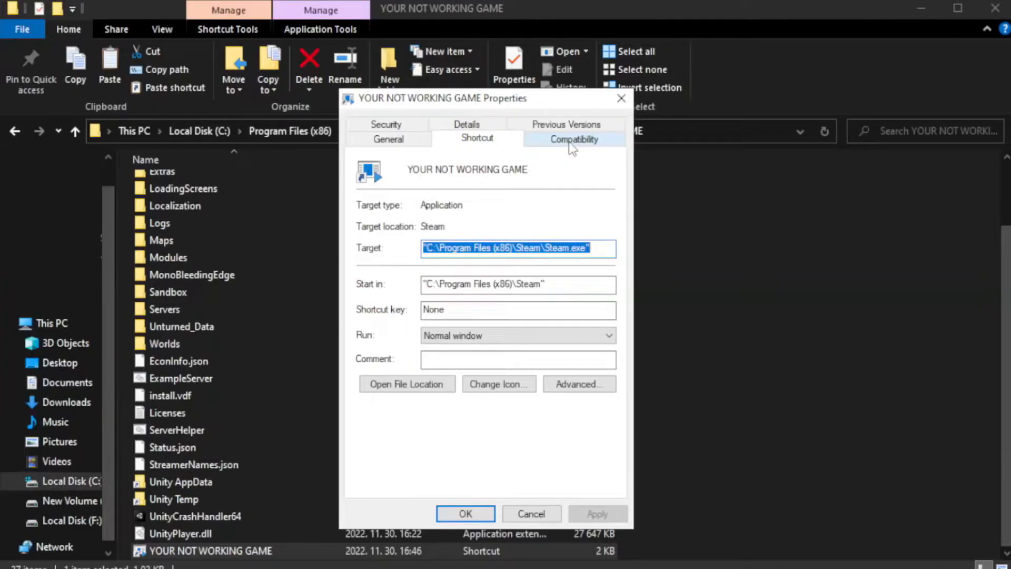
pyautogui.click(573, 138)
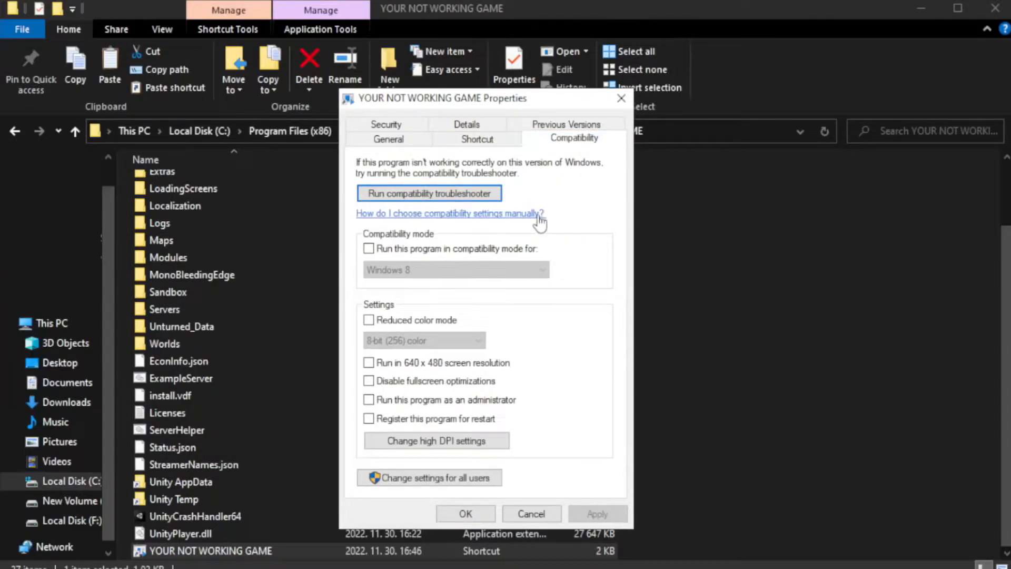
pyautogui.moveTo(538, 258)
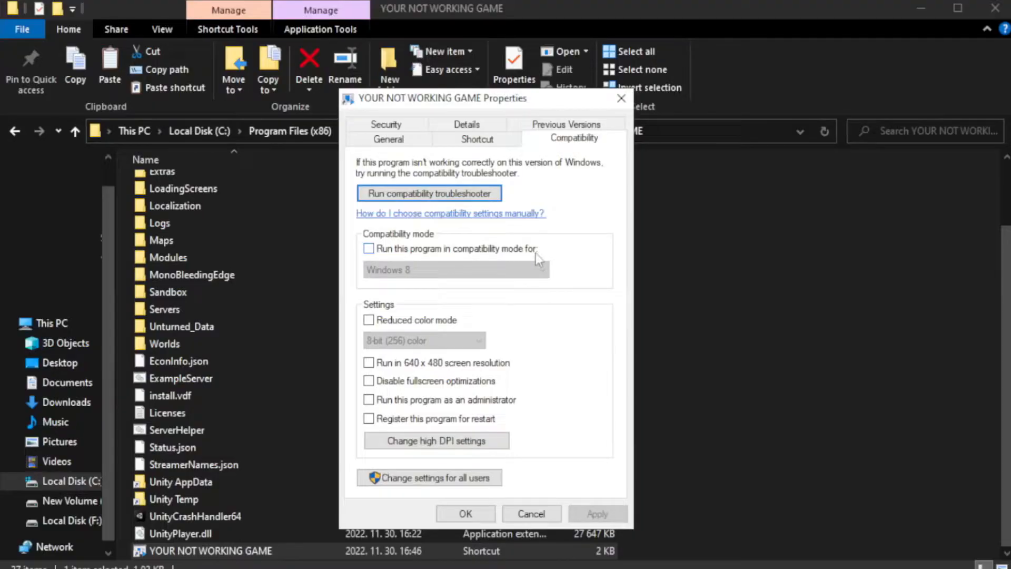
pyautogui.click(369, 249)
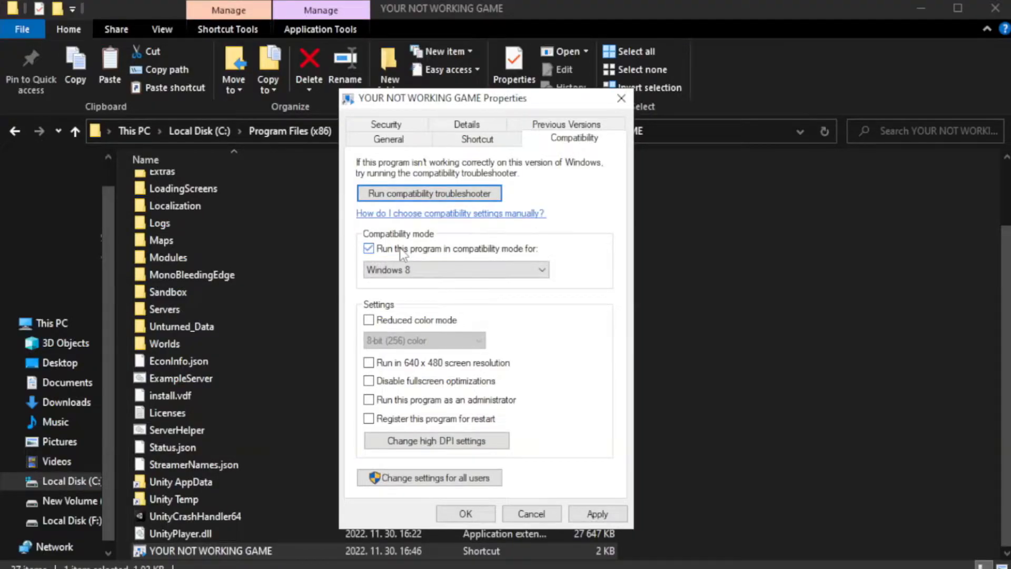
pyautogui.click(455, 270)
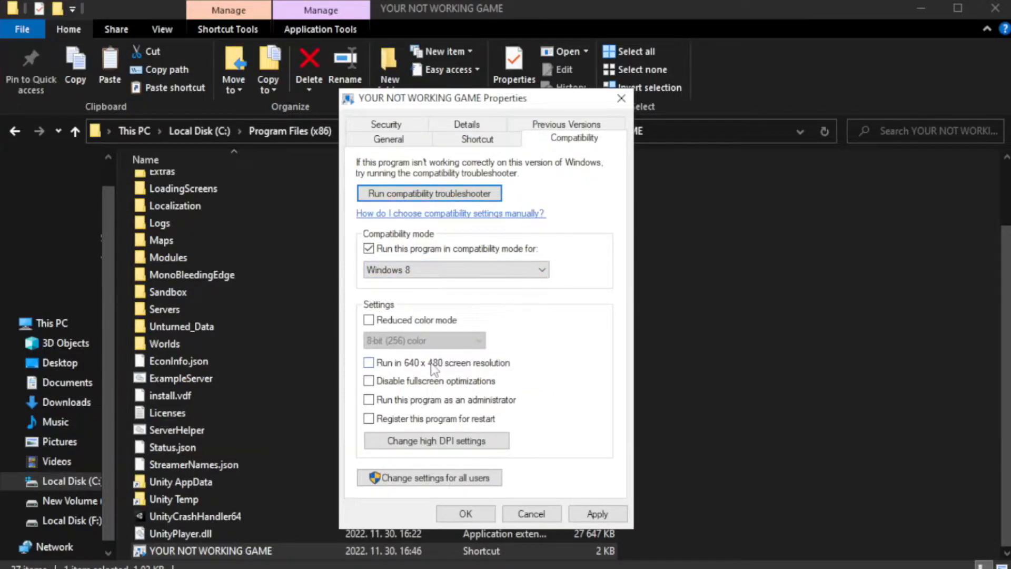
pyautogui.moveTo(395, 392)
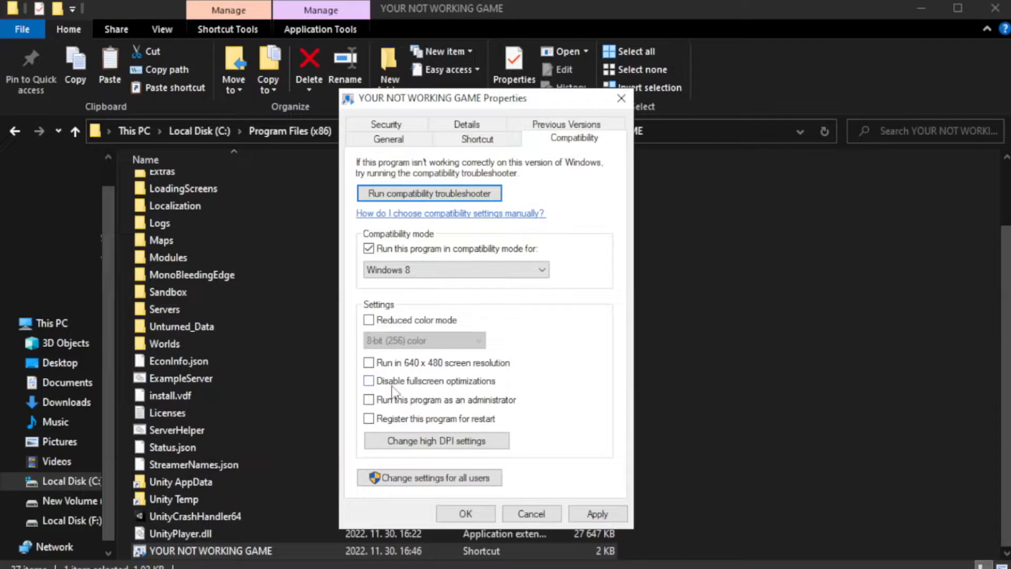
# Step: Disable fullscreen optimizations, run as administrator, apply the settings and close Explorer
pyautogui.click(369, 381)
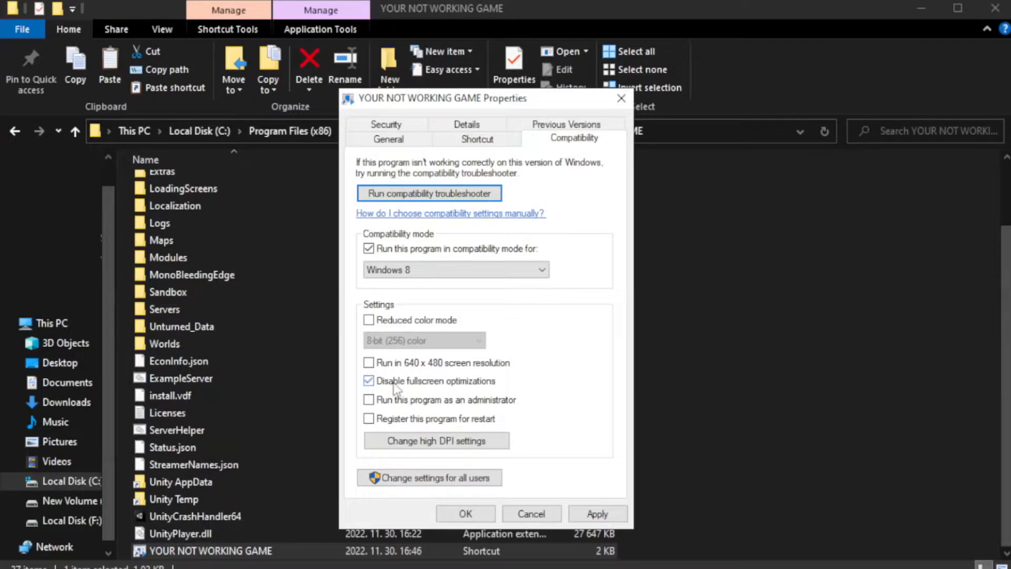
pyautogui.moveTo(417, 408)
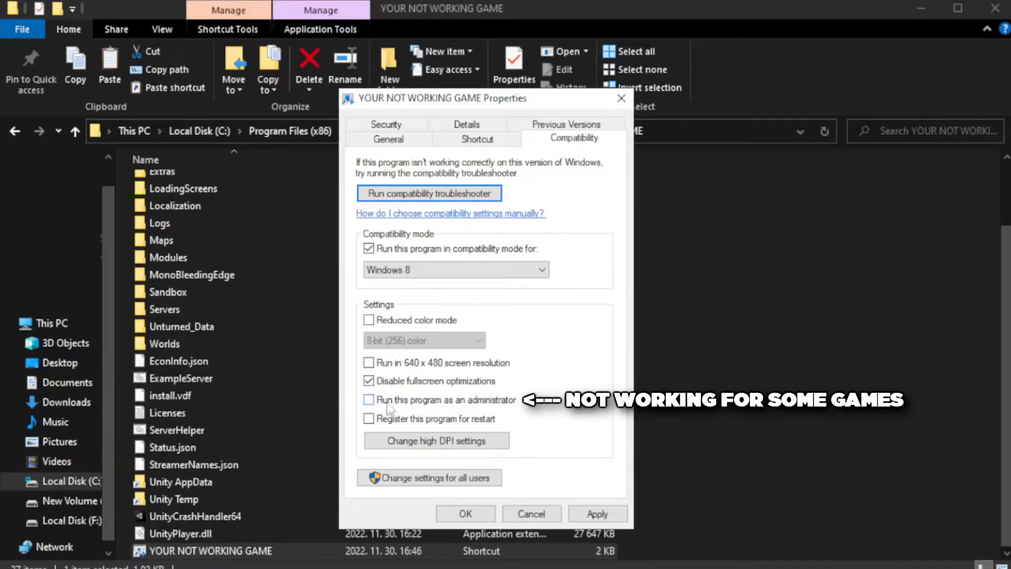
pyautogui.click(368, 400)
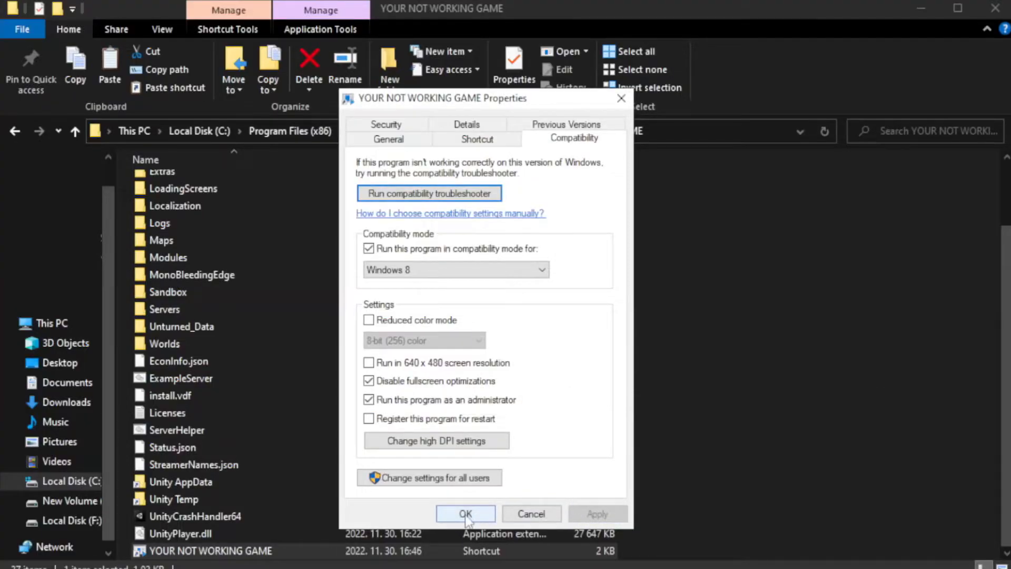
pyautogui.click(465, 515)
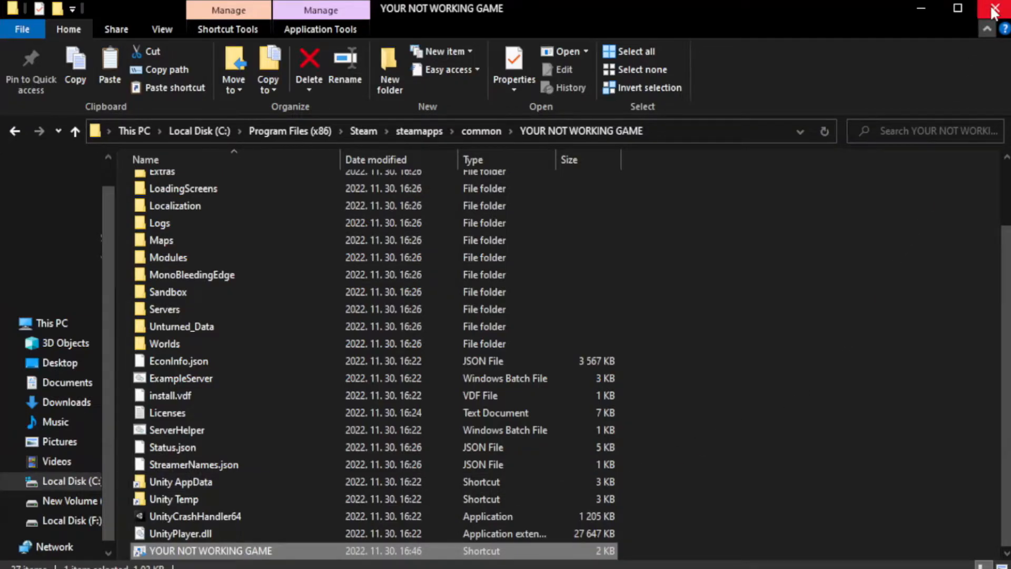
pyautogui.moveTo(996, 10)
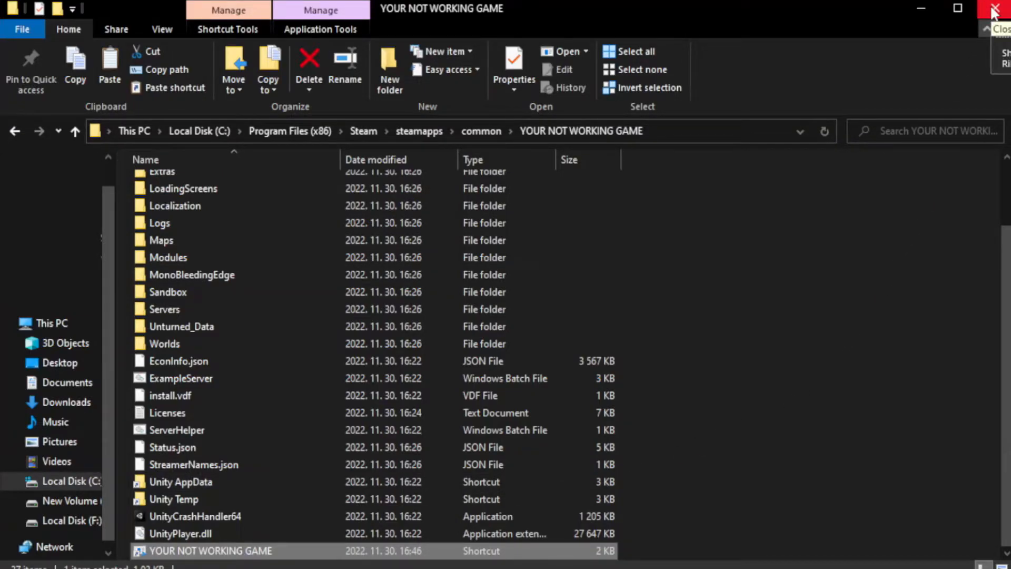
pyautogui.click(998, 10)
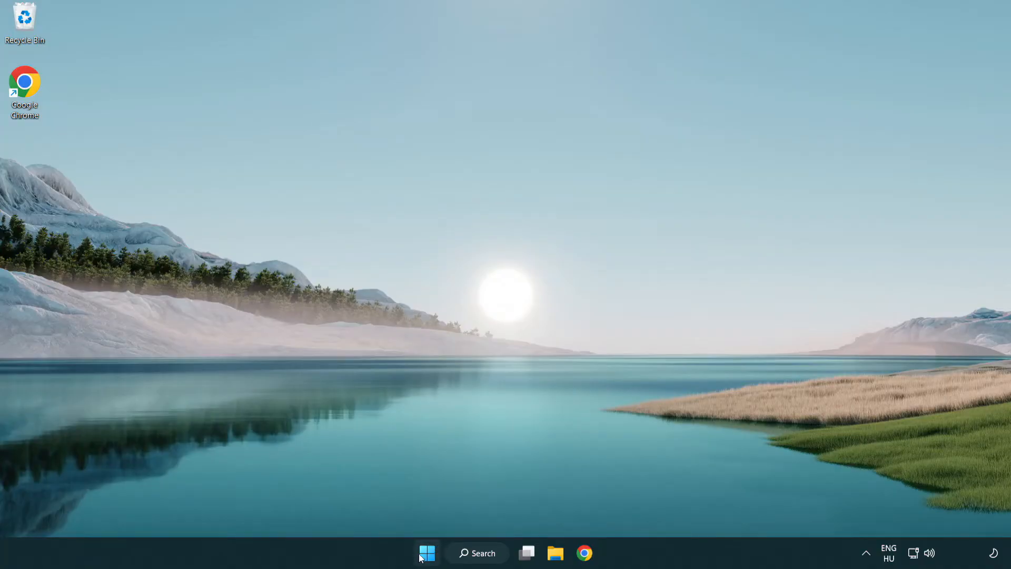
# Step: Launch Task Manager from the quick links menu and show the Startup apps list
pyautogui.rightClick(427, 553)
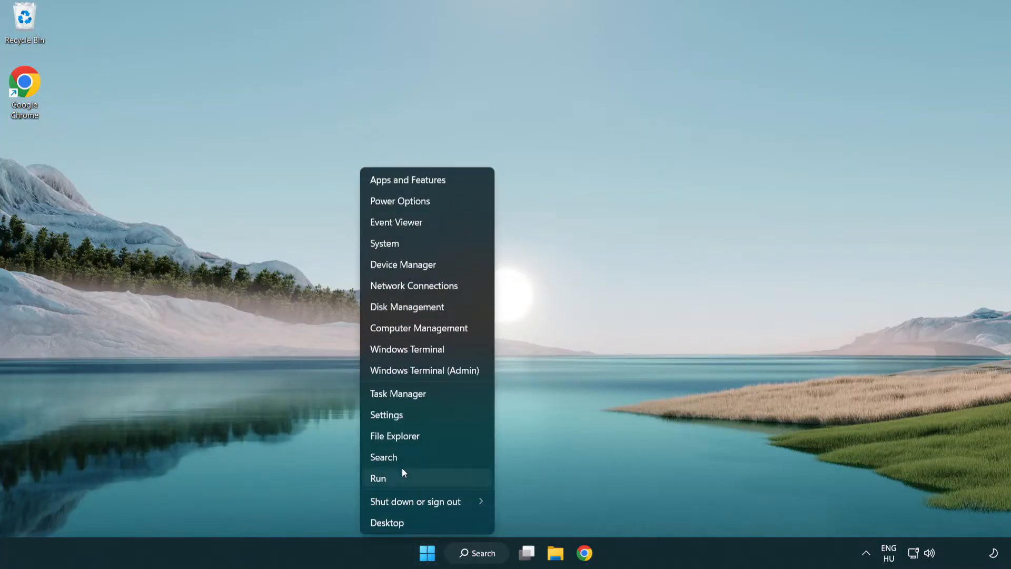
pyautogui.moveTo(438, 397)
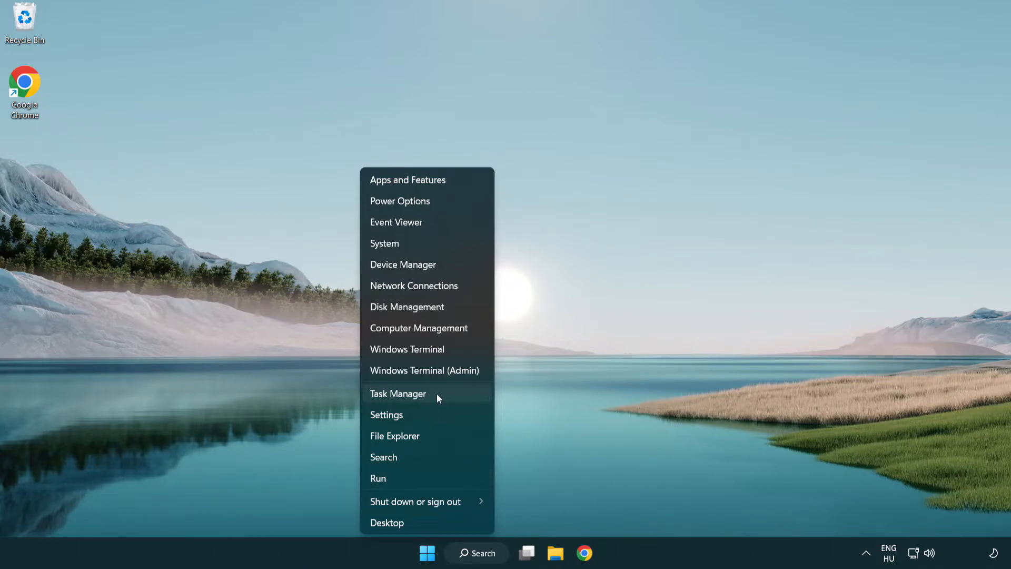
pyautogui.click(398, 393)
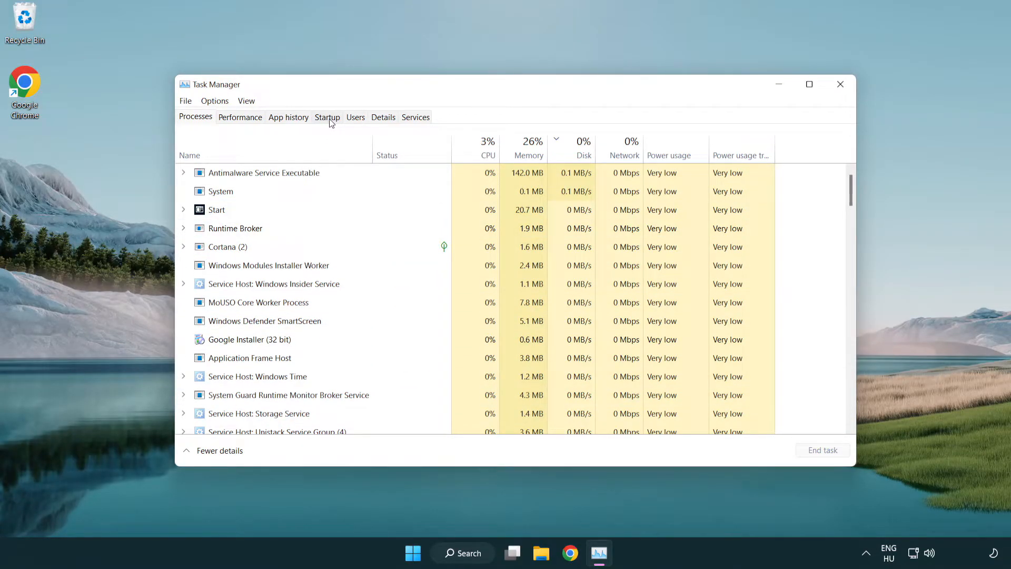
pyautogui.click(327, 117)
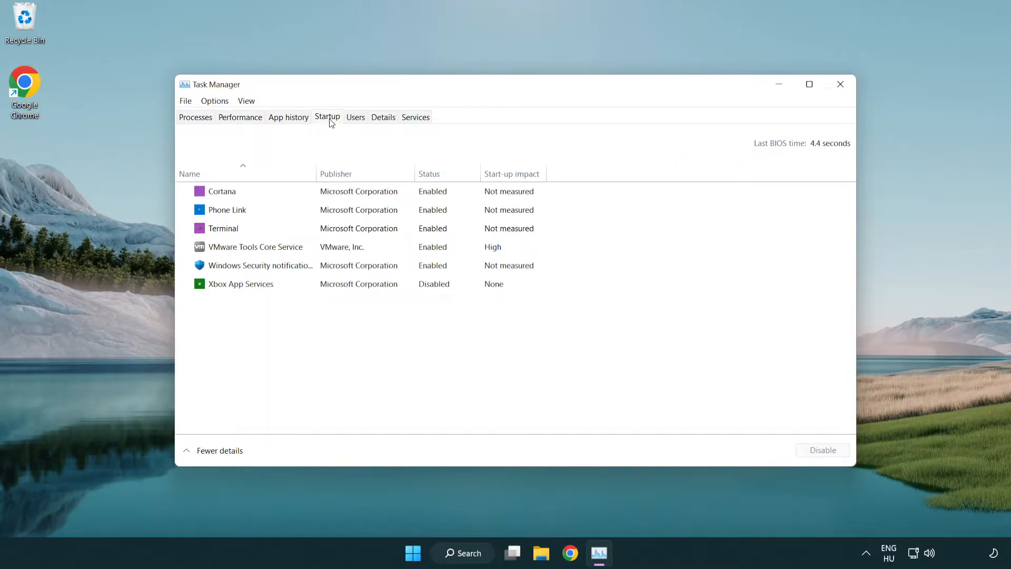
# Step: Disable Terminal, Phone Link and Cortana at startup, then close Task Manager
pyautogui.click(223, 228)
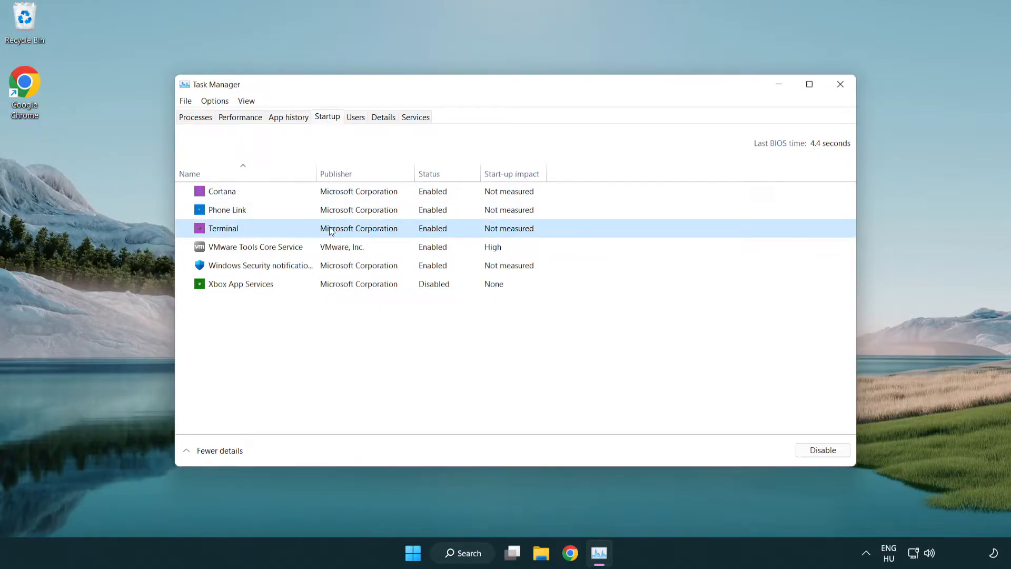
pyautogui.click(823, 449)
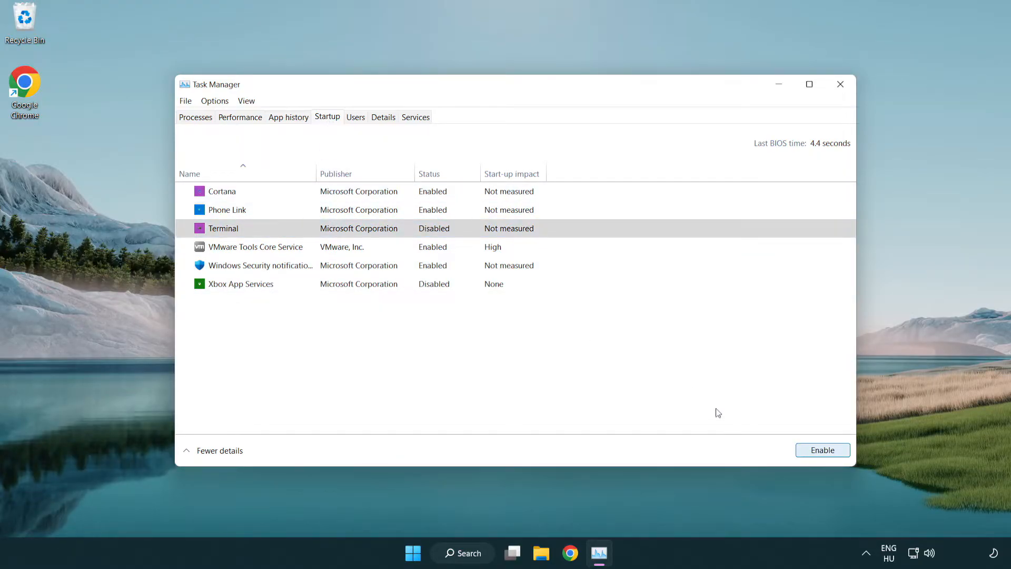
pyautogui.click(228, 210)
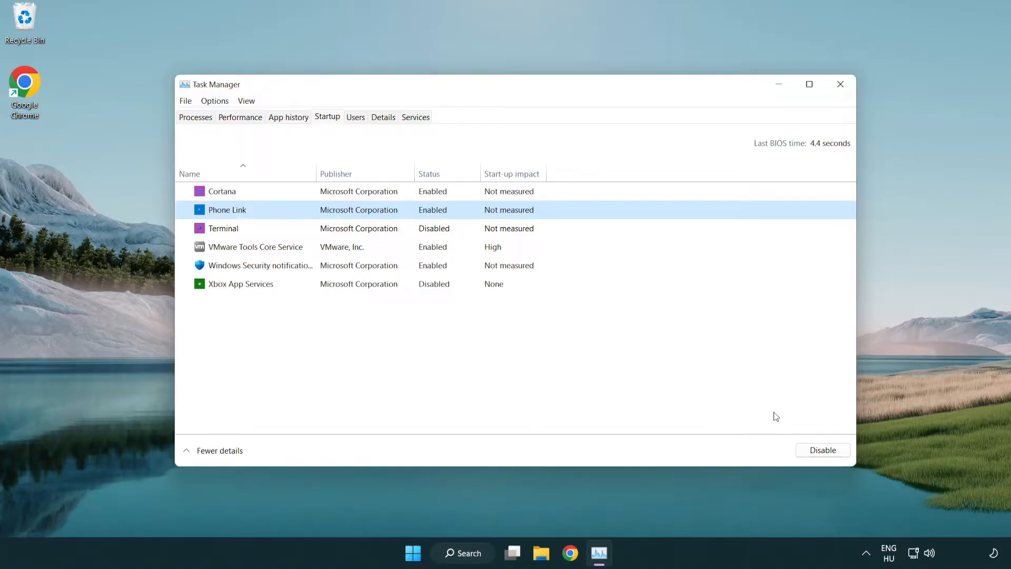
pyautogui.click(822, 450)
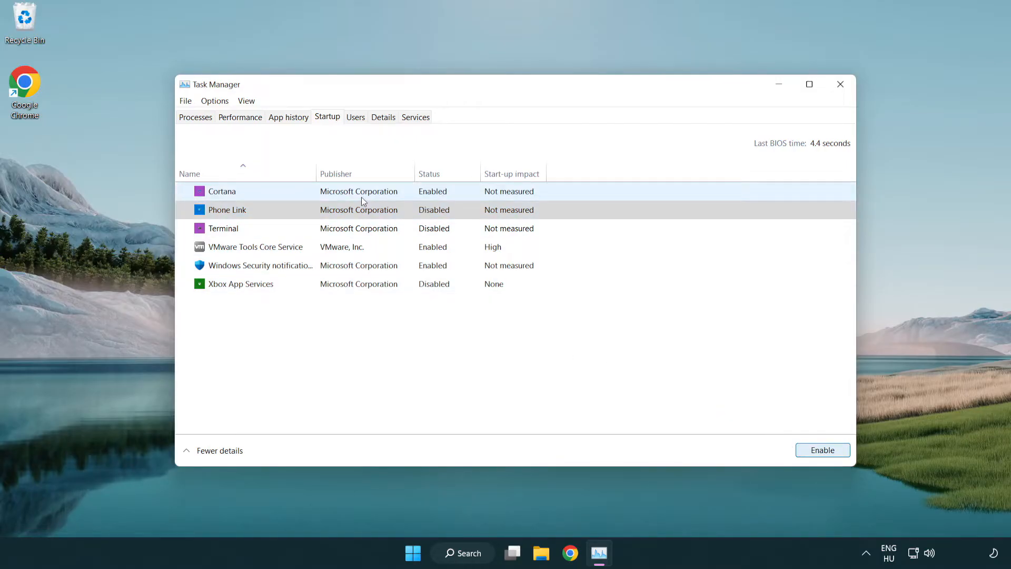
pyautogui.click(223, 190)
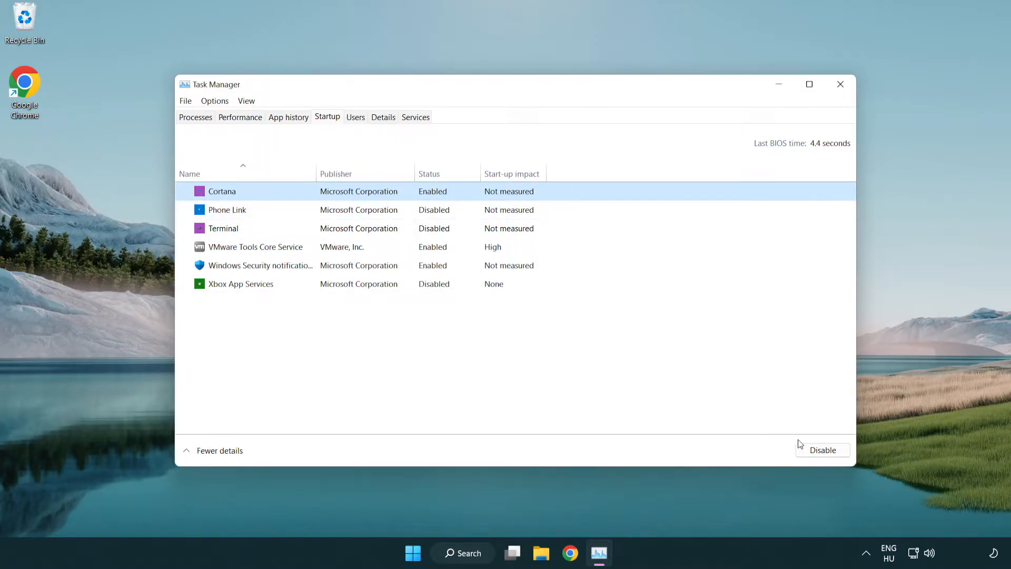
pyautogui.click(823, 450)
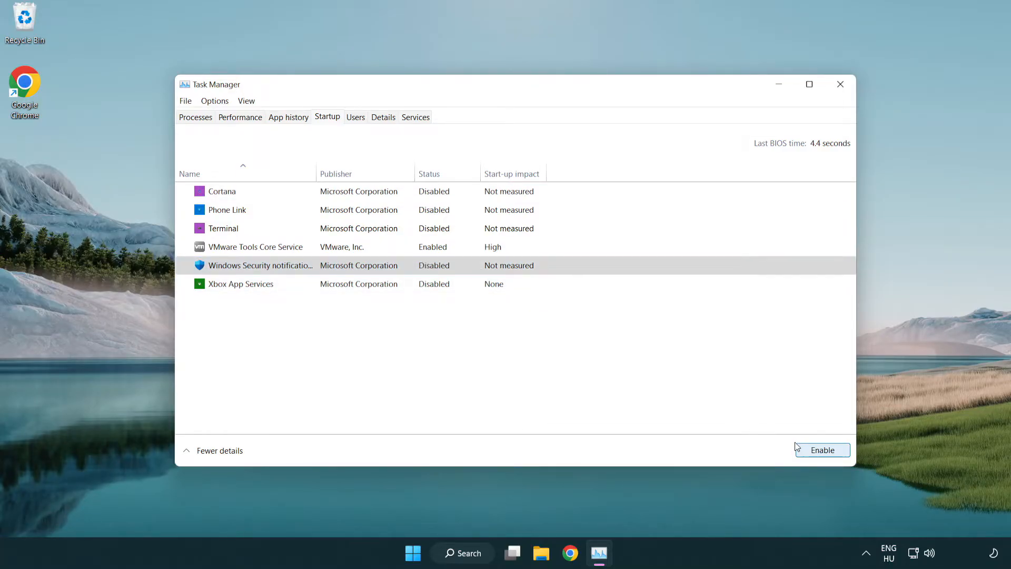
pyautogui.moveTo(818, 117)
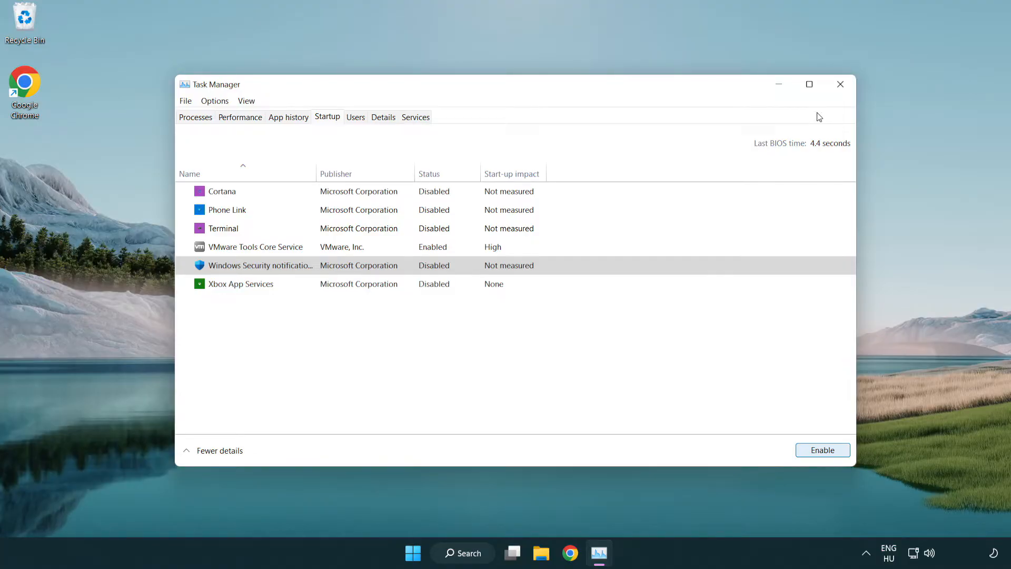
pyautogui.moveTo(841, 84)
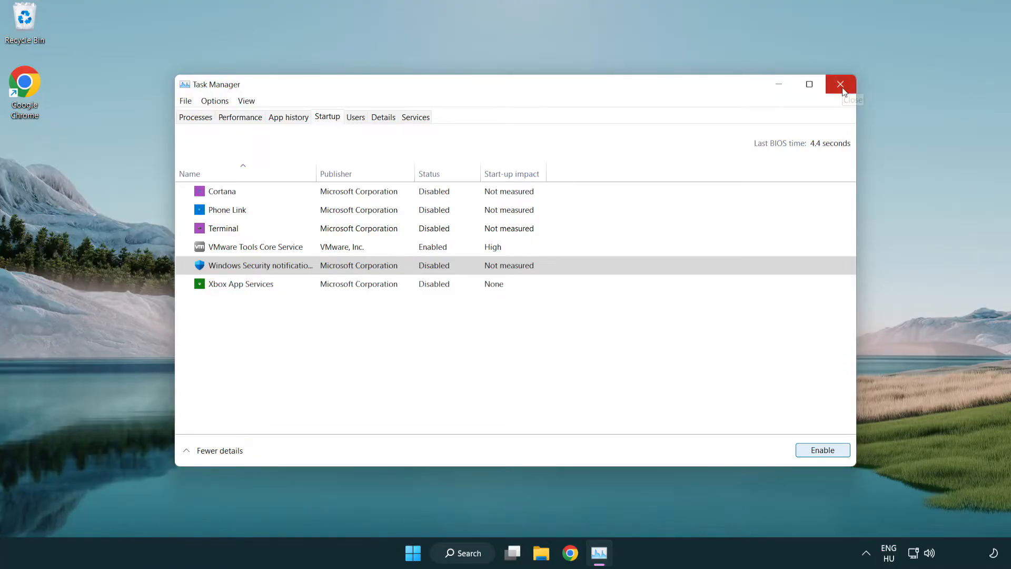
pyautogui.click(840, 84)
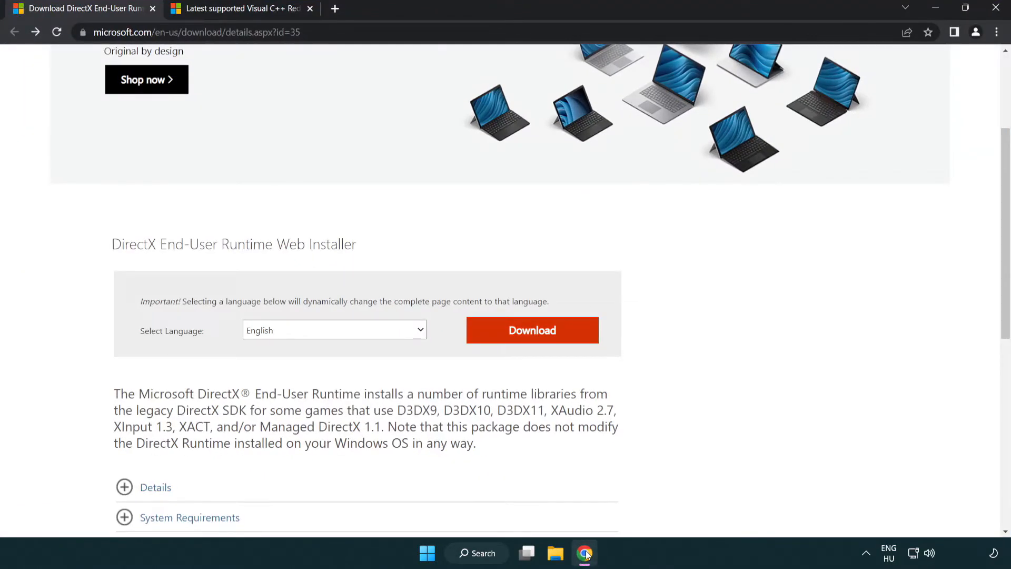
# Step: Download the DirectX End-User Runtime Web Installer and run dxwebsetup.exe
pyautogui.scroll(3)
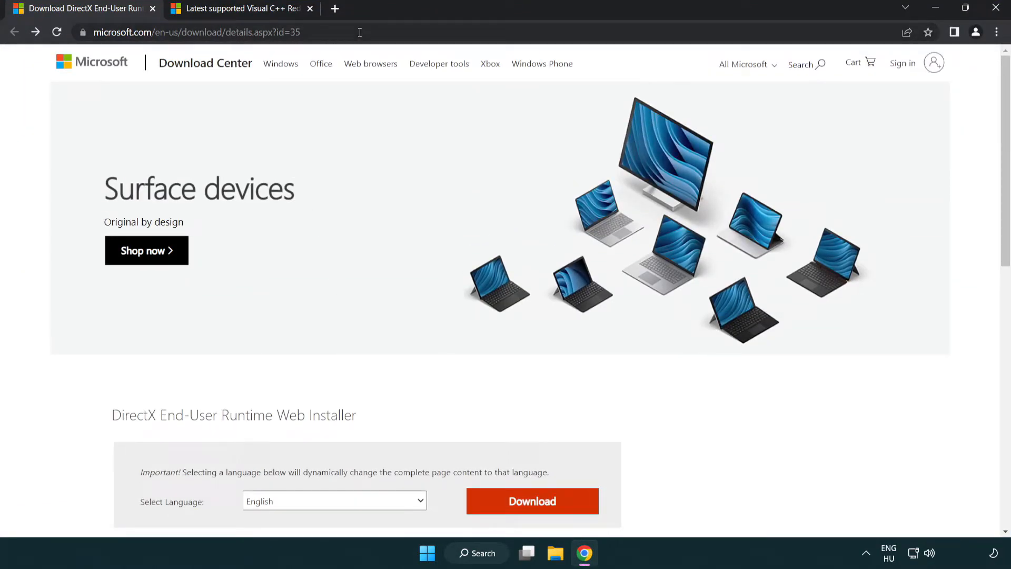
pyautogui.moveTo(968, 231)
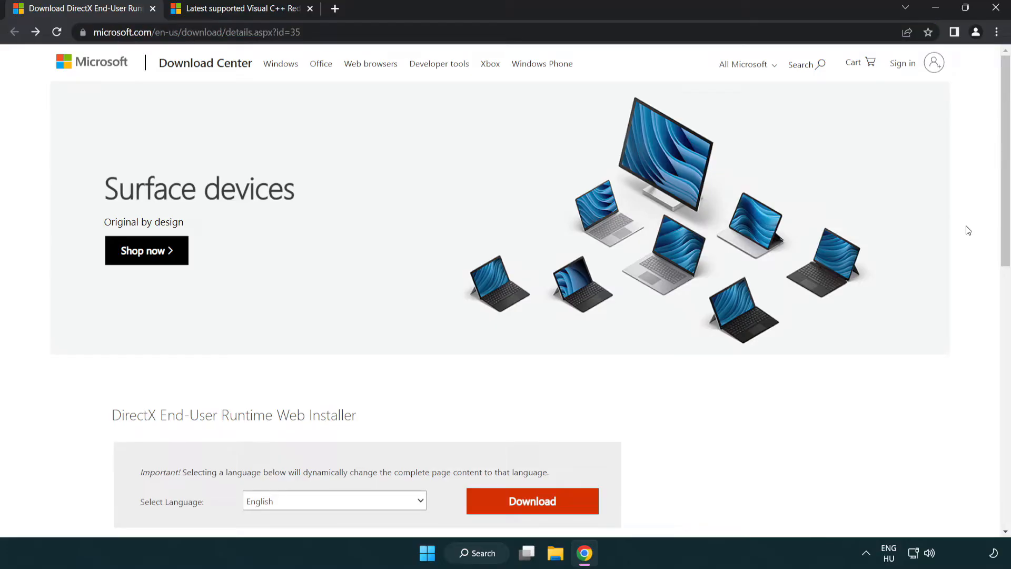
pyautogui.scroll(-3)
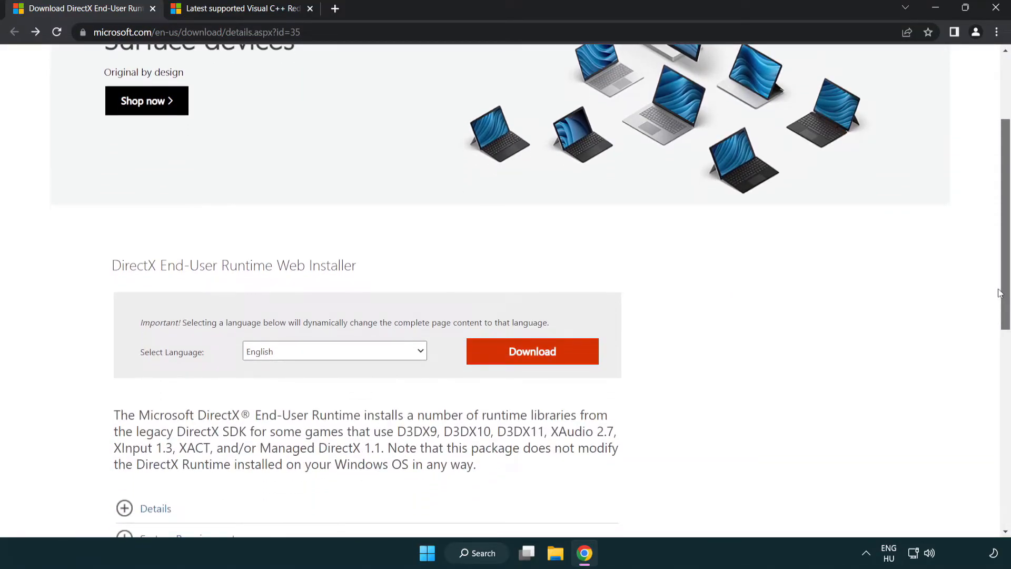
pyautogui.moveTo(326, 361)
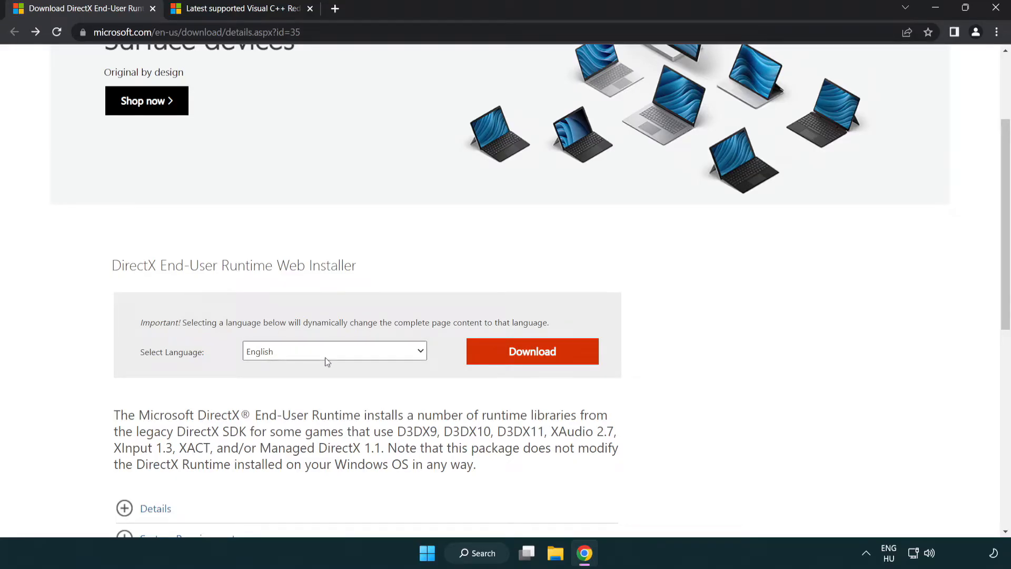
pyautogui.moveTo(532, 352)
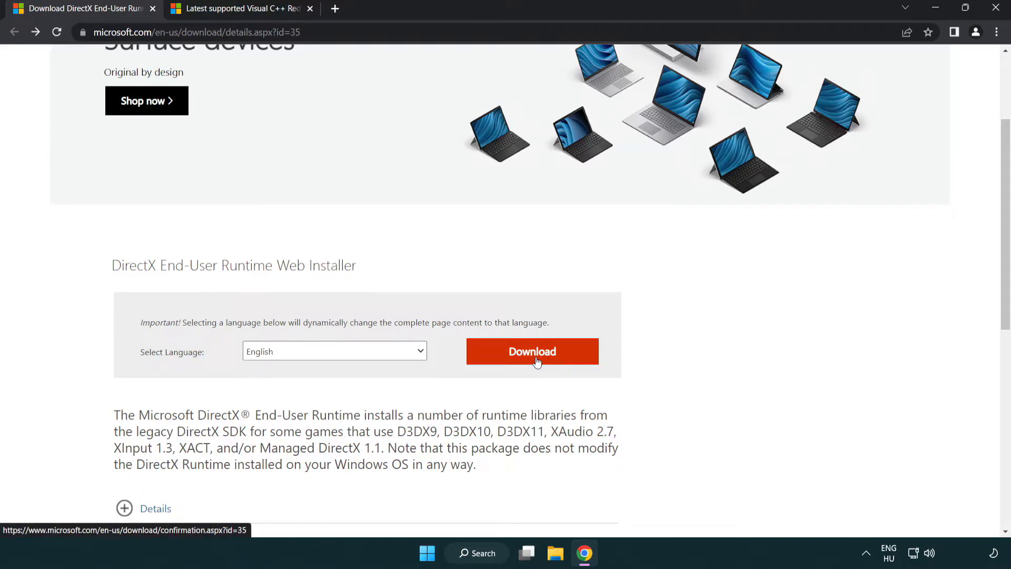
pyautogui.click(531, 351)
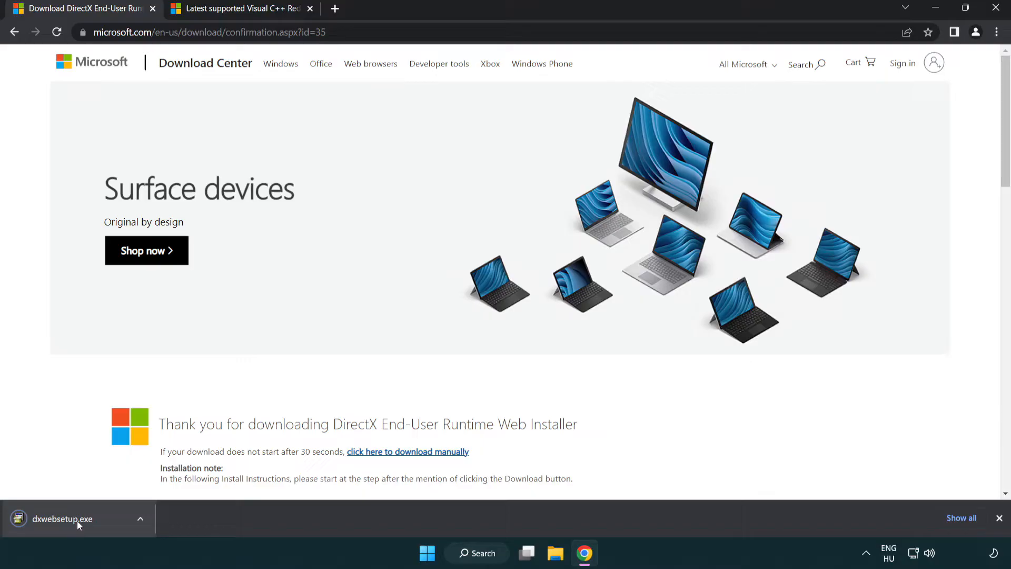
pyautogui.moveTo(63, 518)
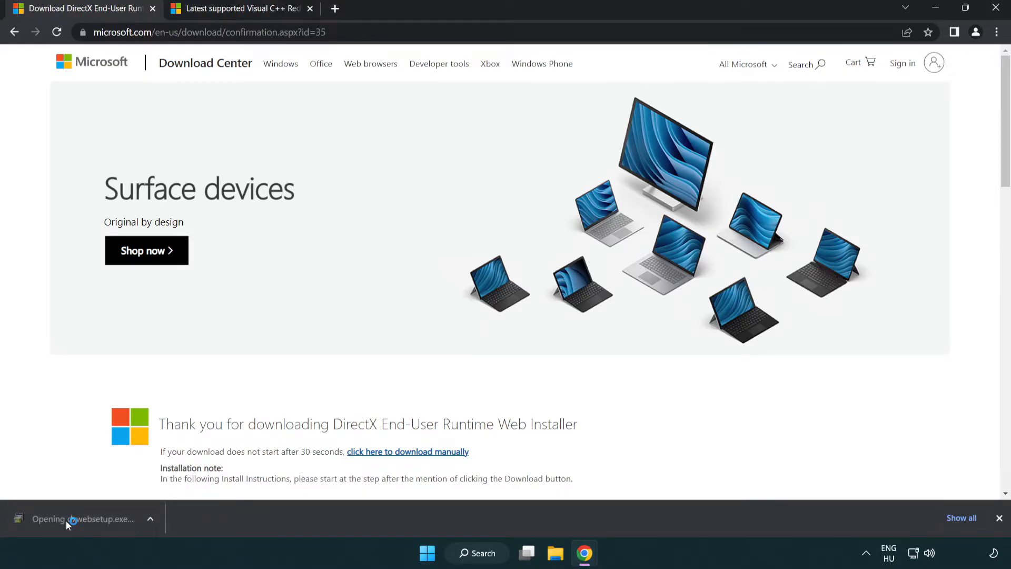
pyautogui.click(82, 518)
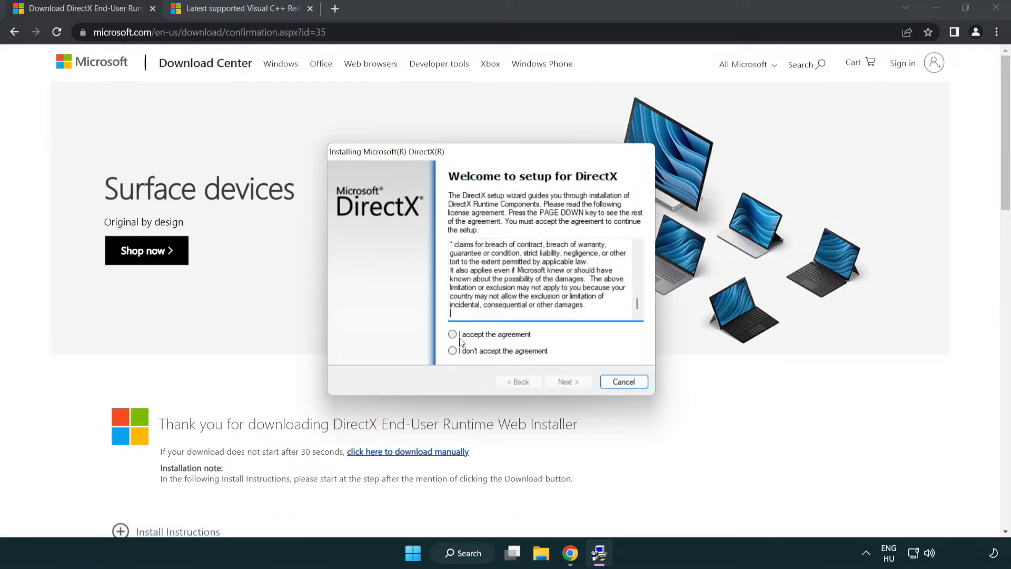
# Step: Accept the DirectX license, decline the Bing Bar, and finish setup after it reports DirectX up to date
pyautogui.click(452, 333)
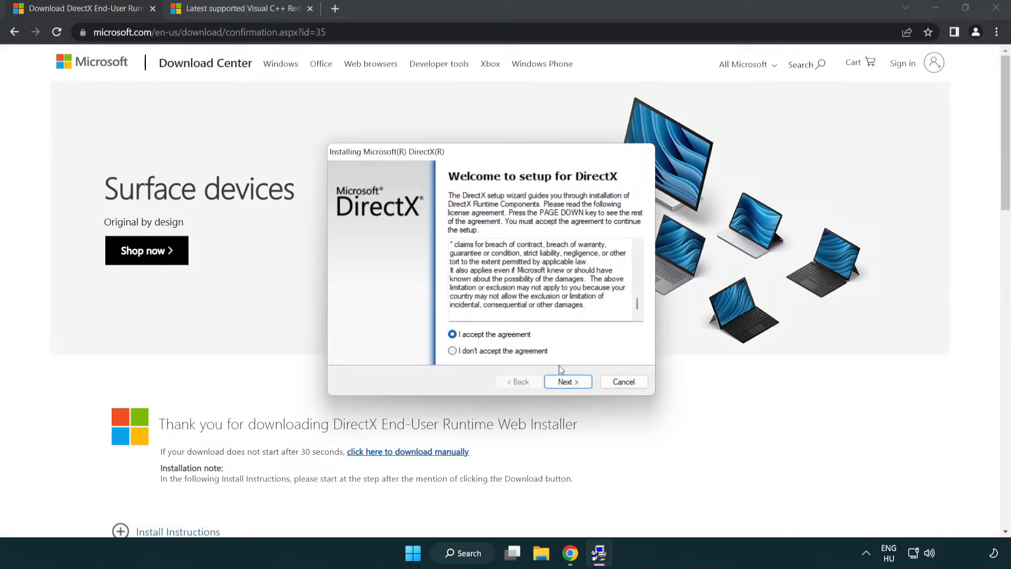
pyautogui.click(567, 381)
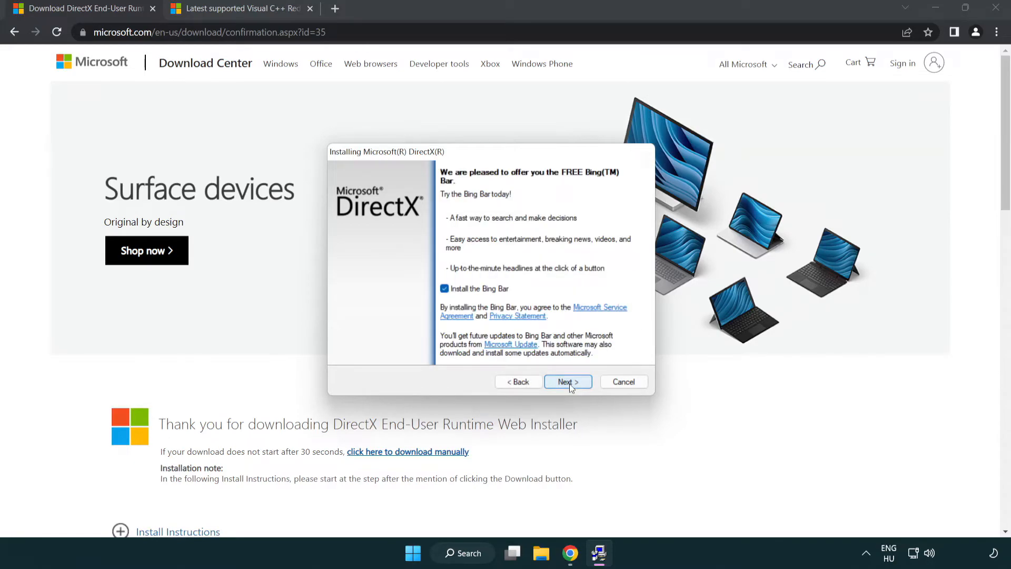
pyautogui.click(445, 288)
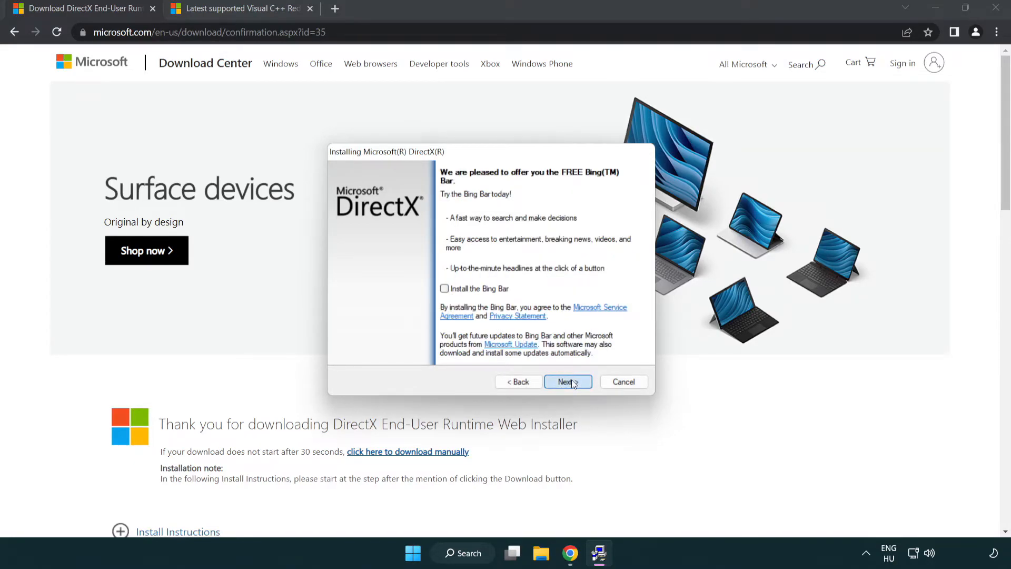
pyautogui.click(567, 381)
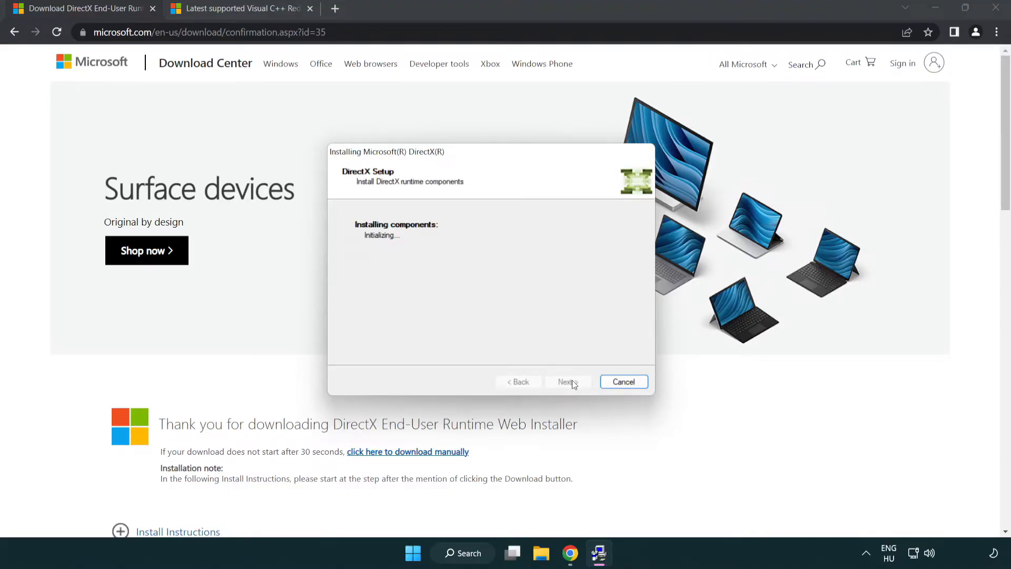
pyautogui.click(567, 381)
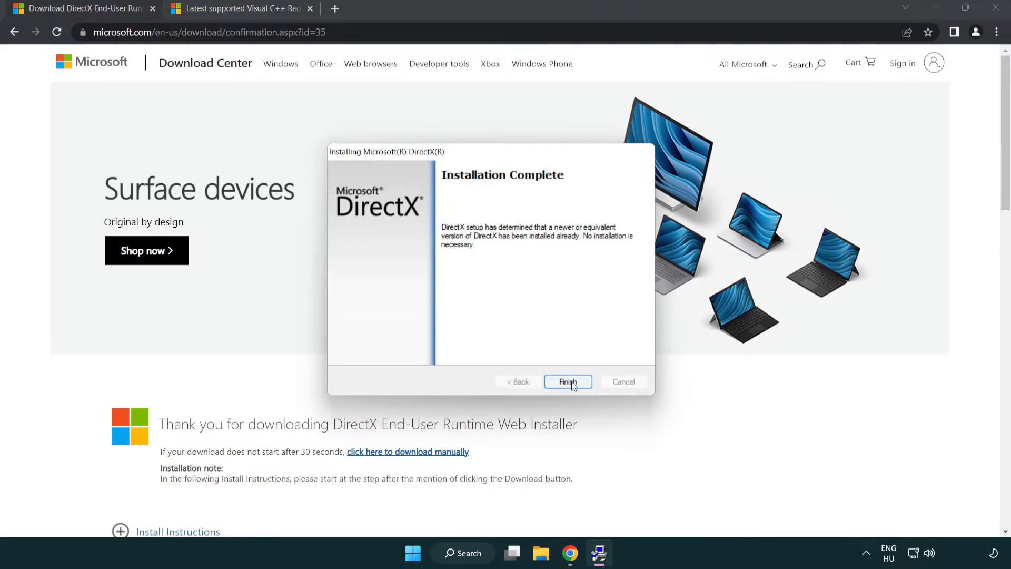
pyautogui.click(566, 381)
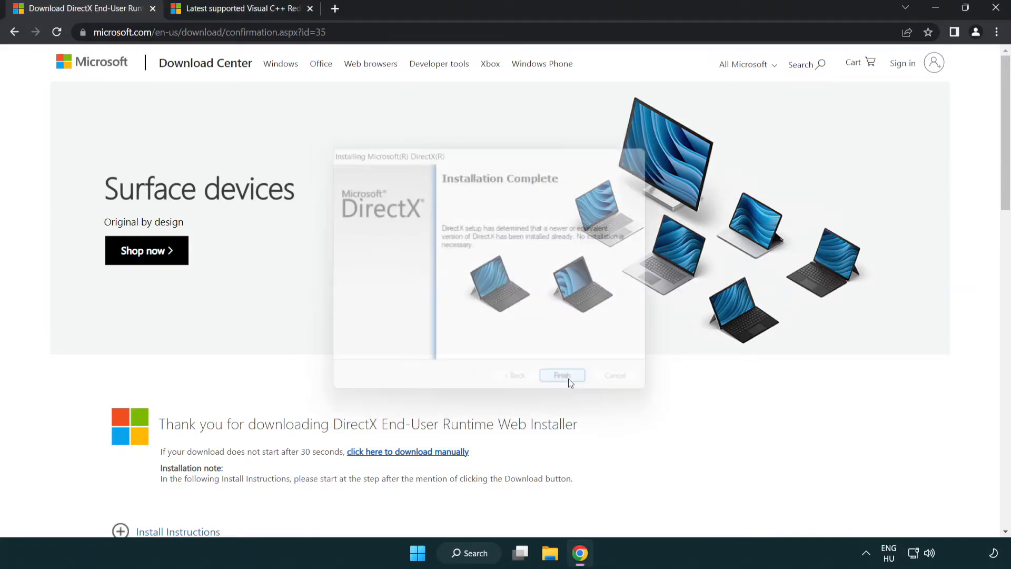
pyautogui.click(561, 375)
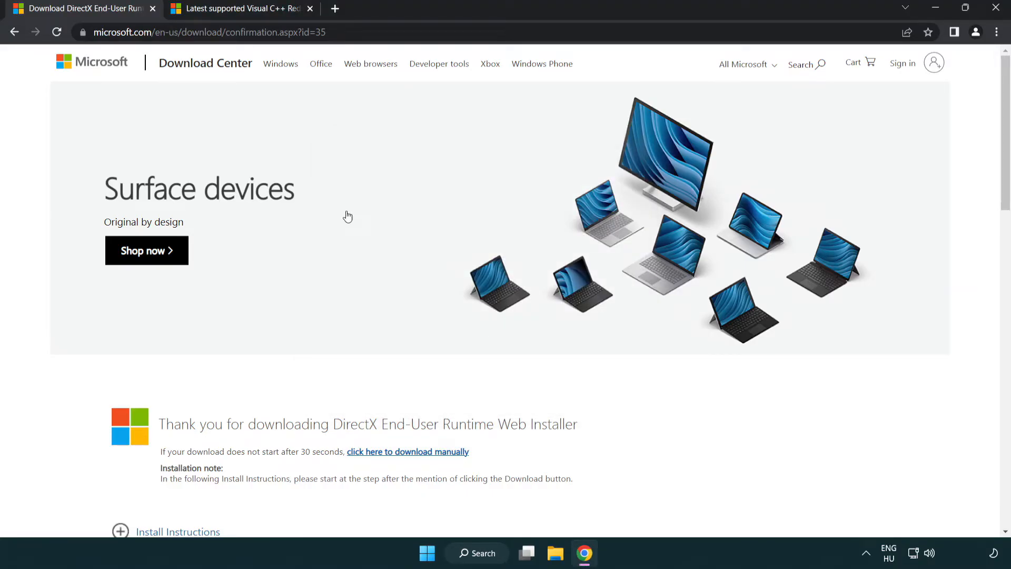
# Step: Download the ARM64, x86 and x64 vc_redist installers and launch the ARM64 one
pyautogui.click(153, 8)
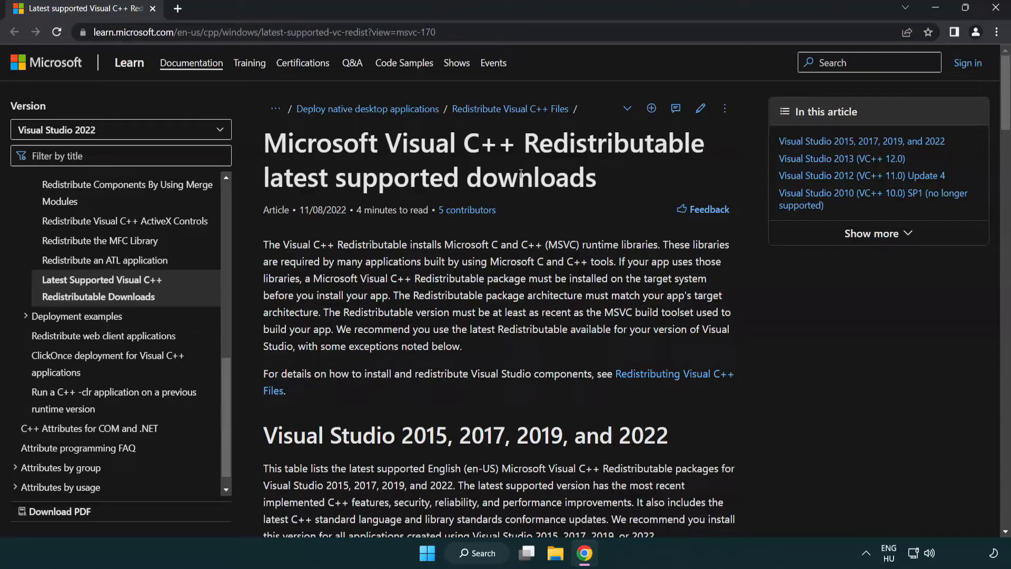
pyautogui.scroll(-3)
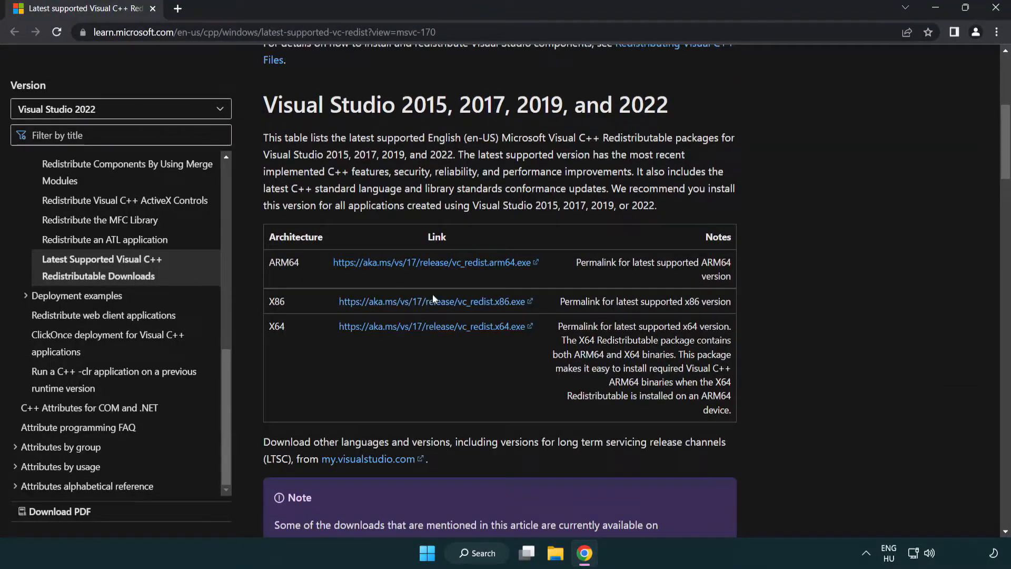
pyautogui.click(433, 301)
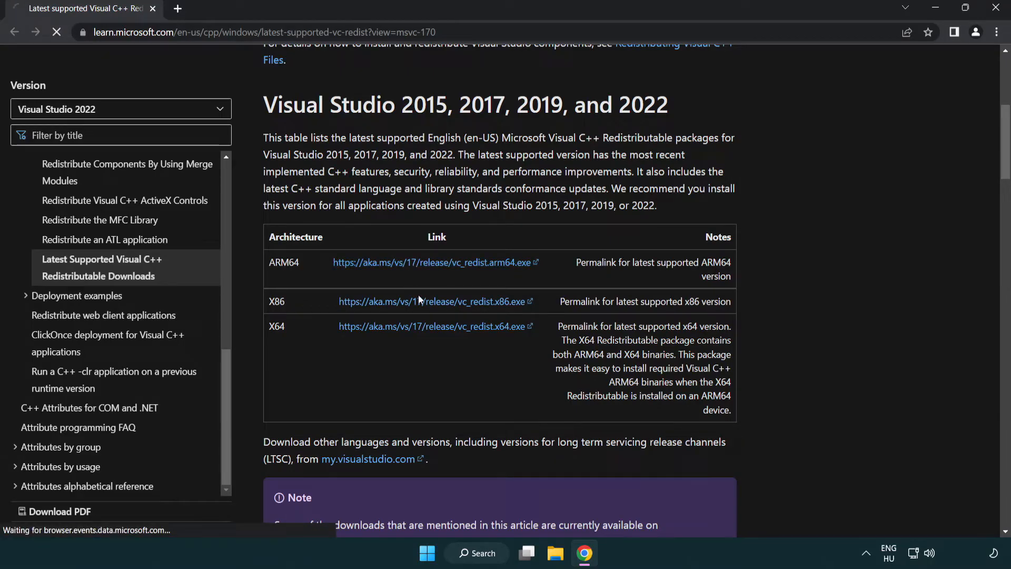
pyautogui.click(432, 326)
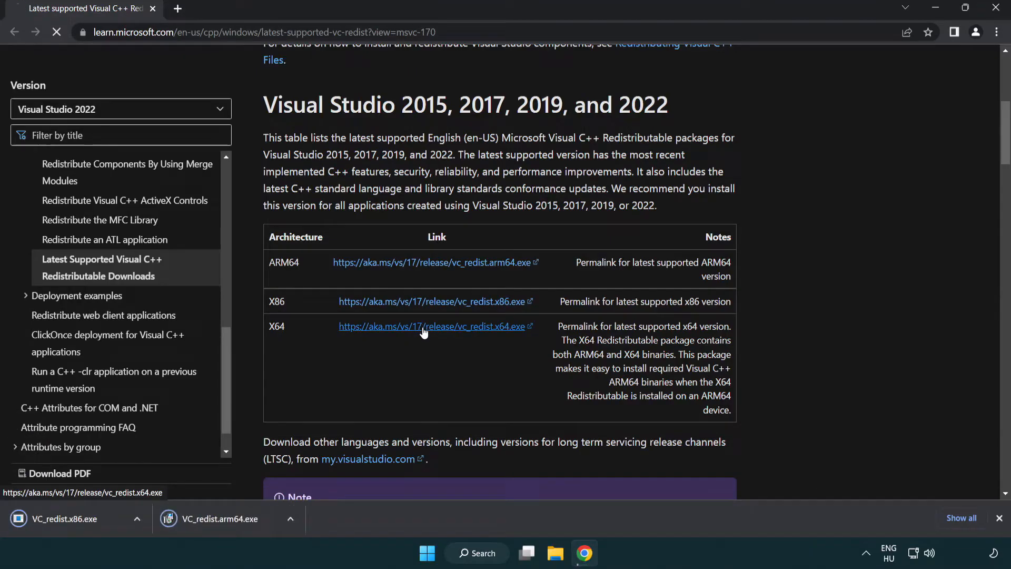
pyautogui.click(431, 326)
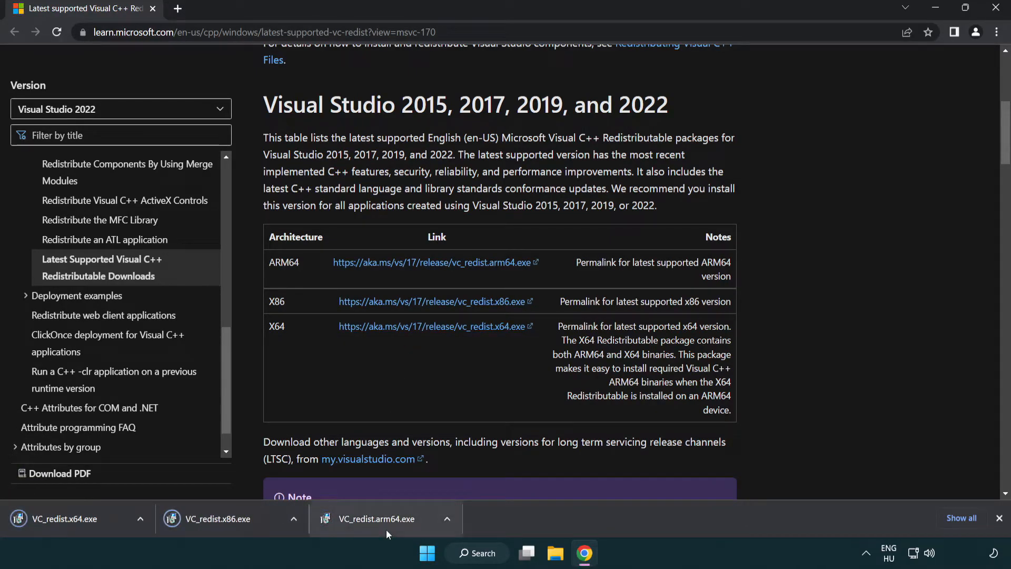
pyautogui.click(376, 518)
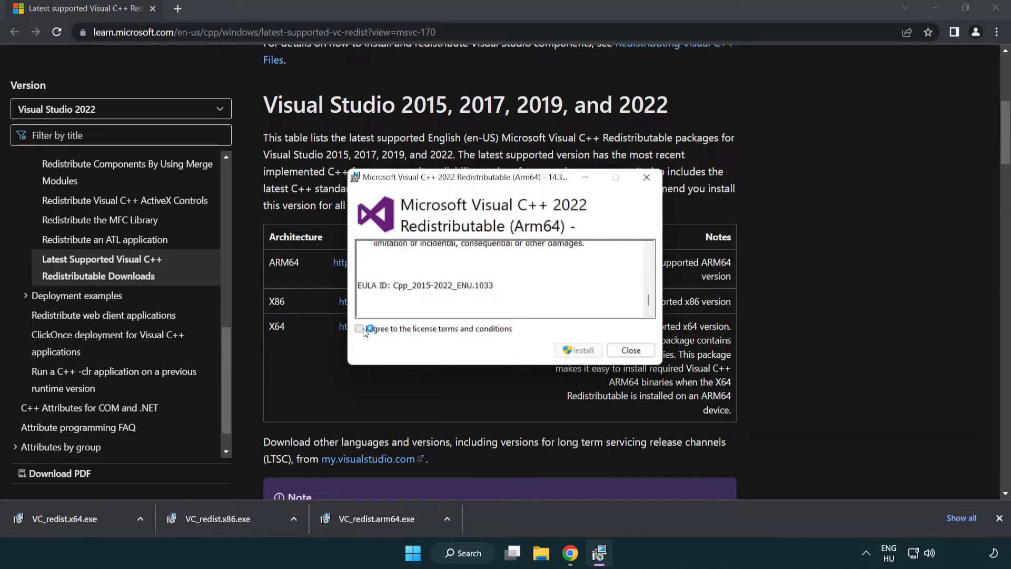
# Step: Attempt the ARM64 redistributable install, which fails as unsupported on this processor
pyautogui.click(360, 329)
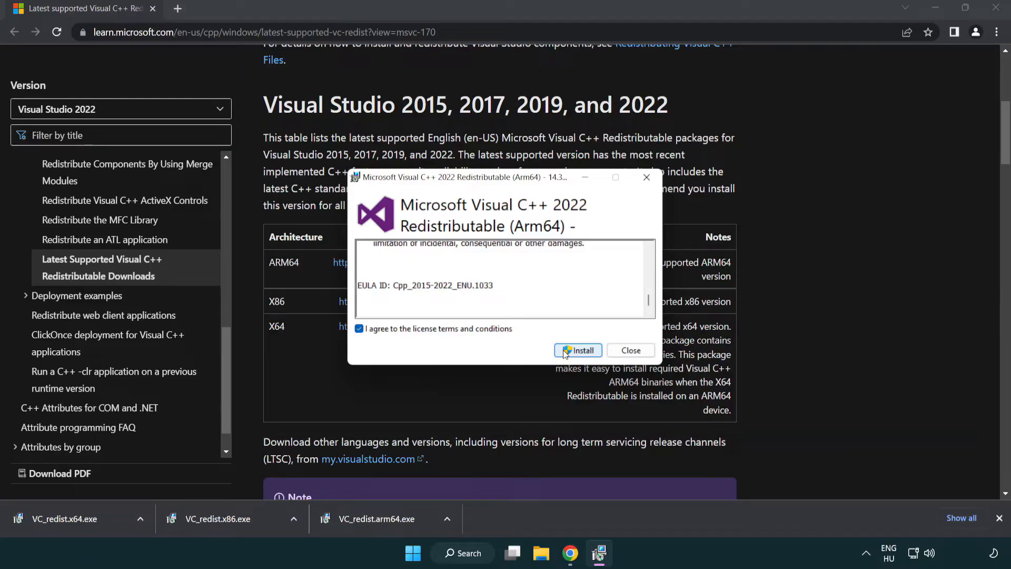
pyautogui.click(578, 350)
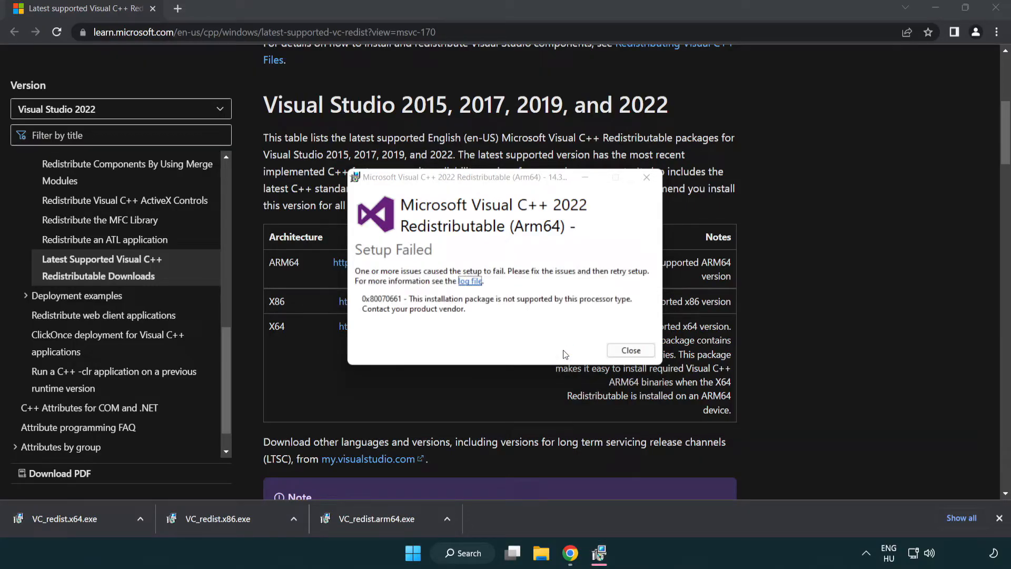
pyautogui.click(630, 349)
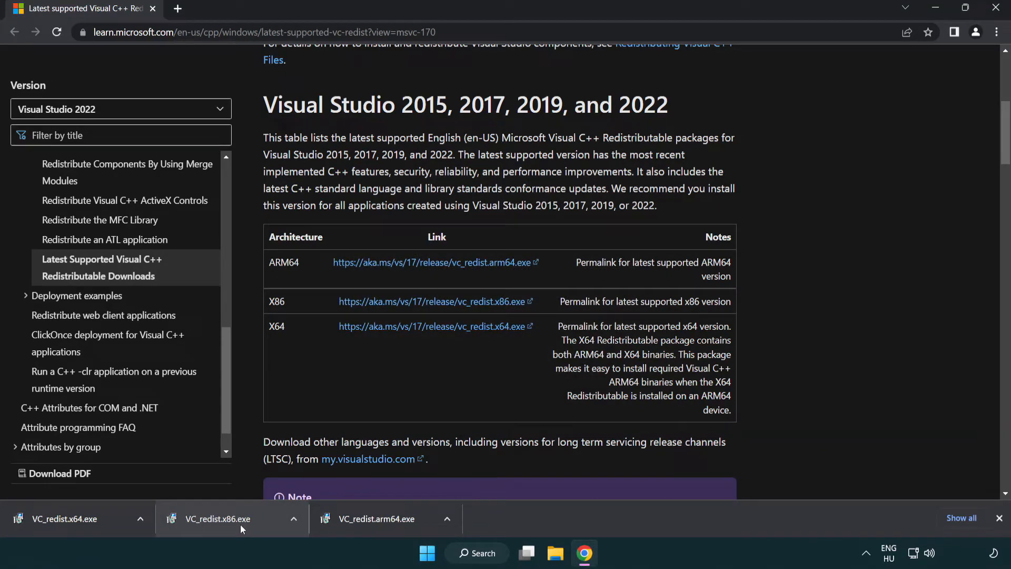
pyautogui.click(217, 518)
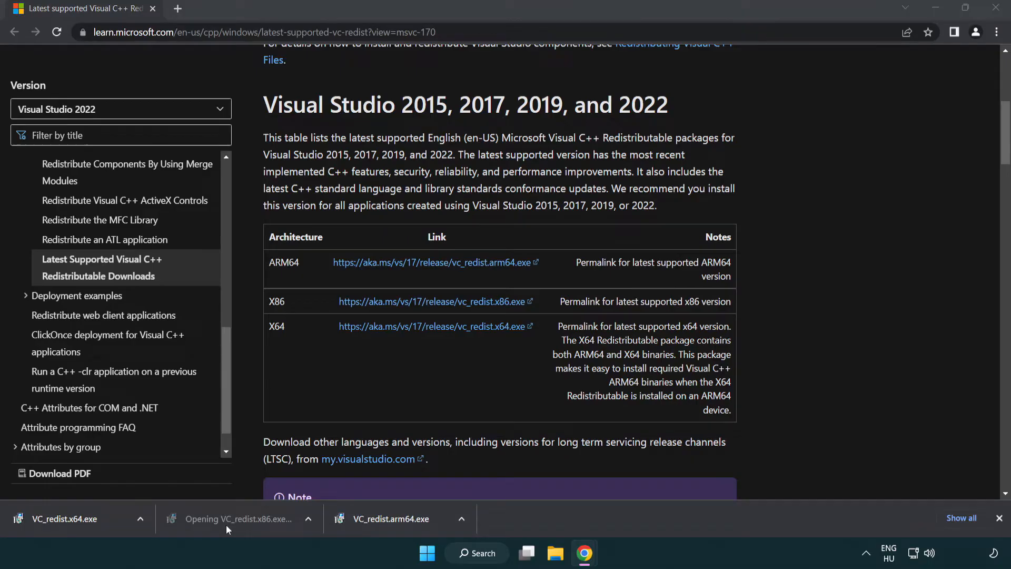
pyautogui.click(231, 519)
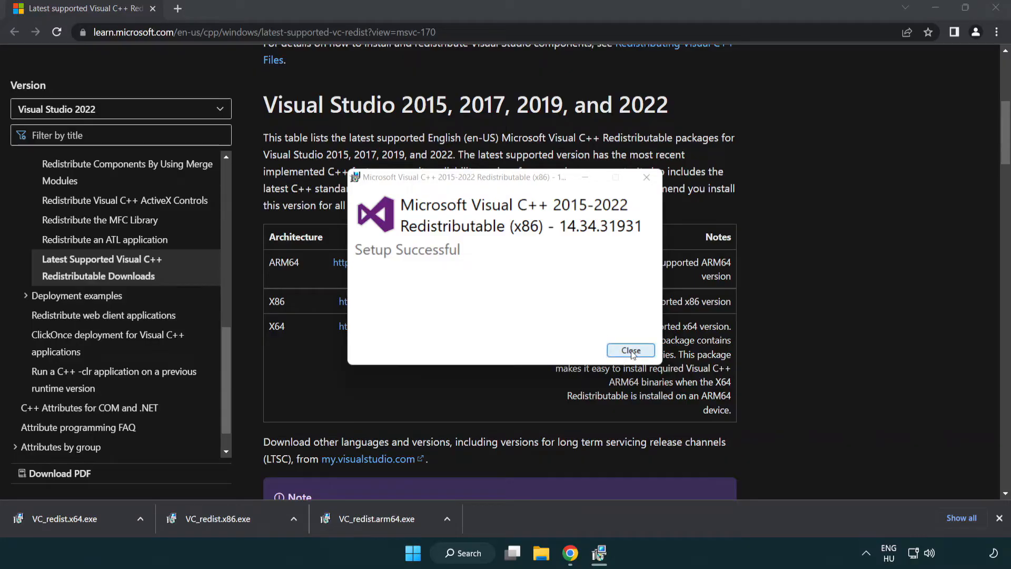
pyautogui.click(630, 350)
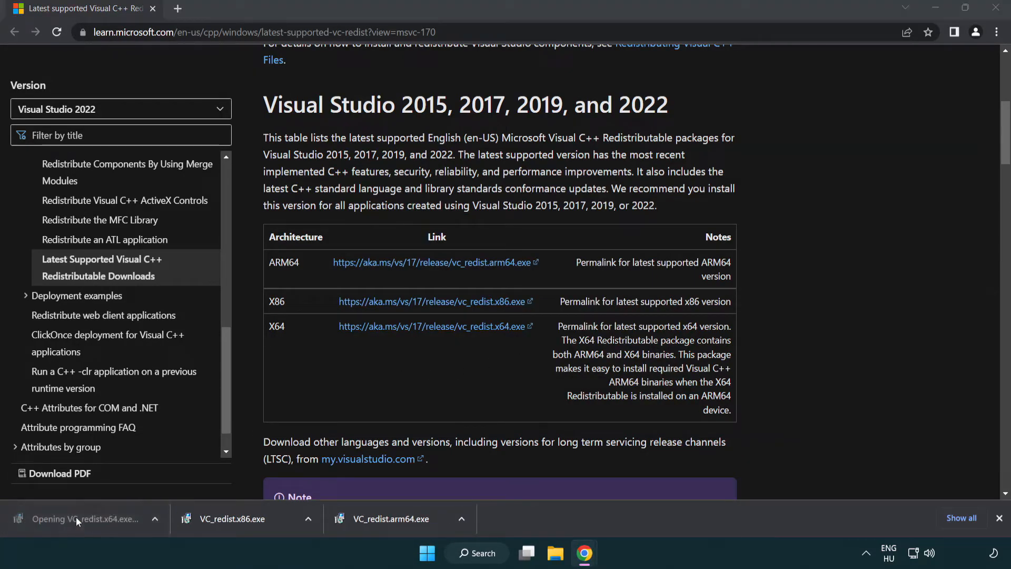
pyautogui.click(84, 518)
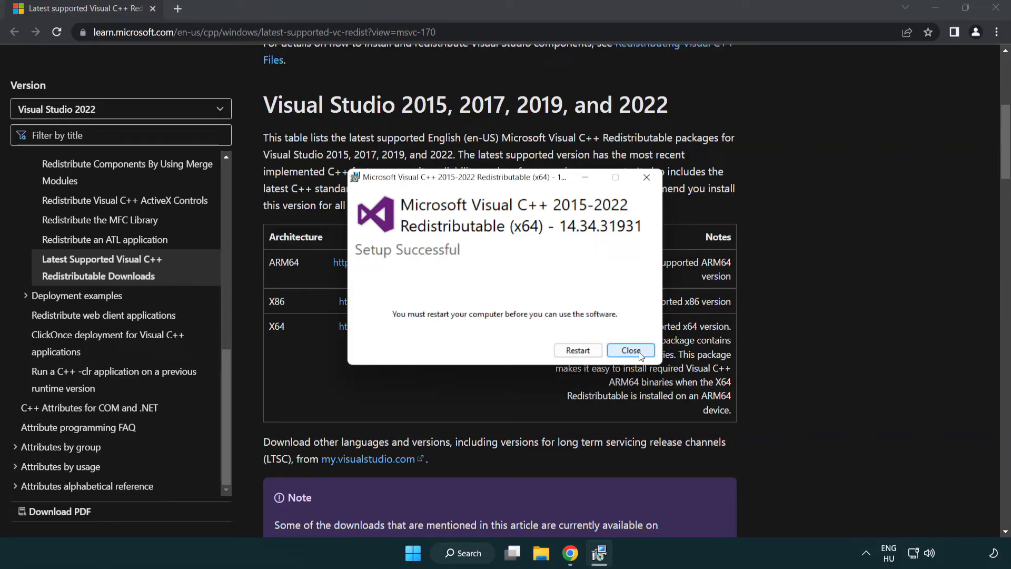
pyautogui.click(630, 350)
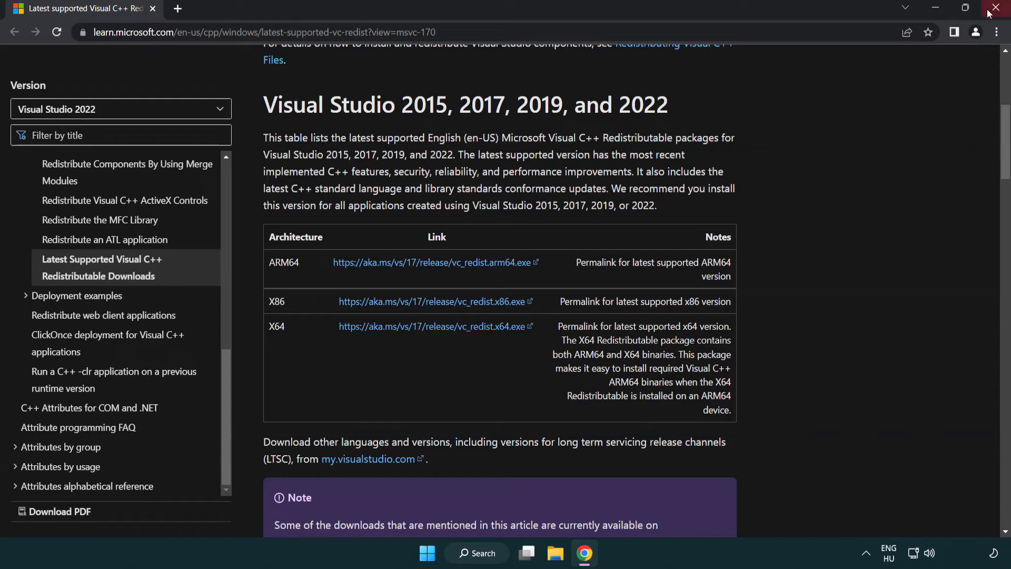
# Step: Close the browser and launch Command Prompt as administrator via Windows Search for 'cmd'
pyautogui.click(1001, 7)
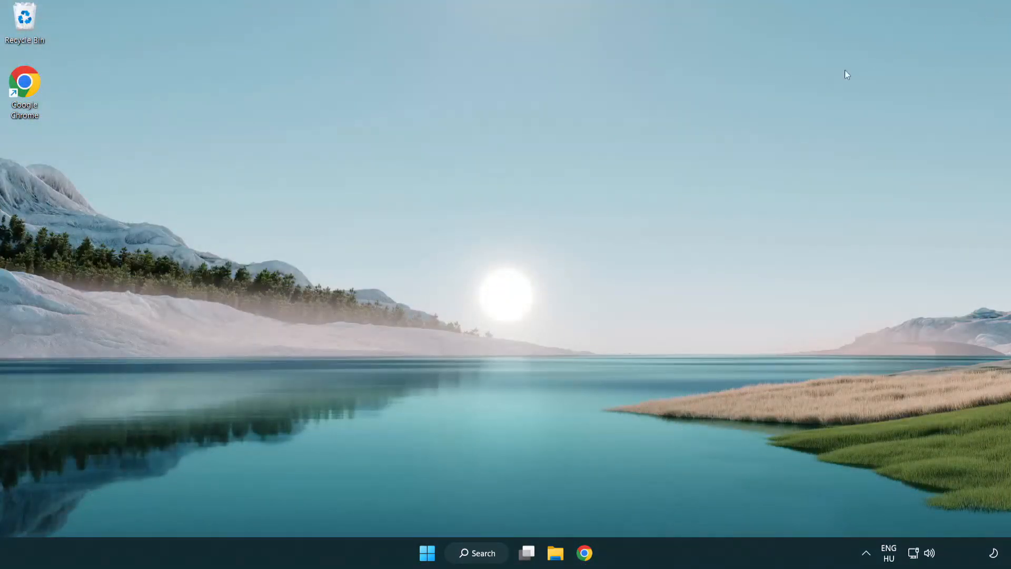
pyautogui.moveTo(562, 237)
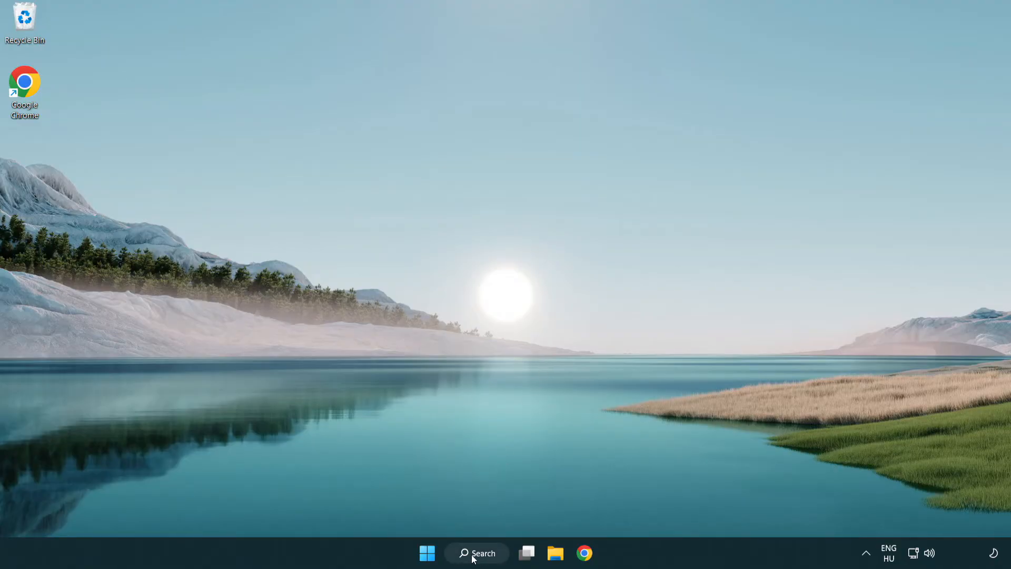
pyautogui.click(476, 553)
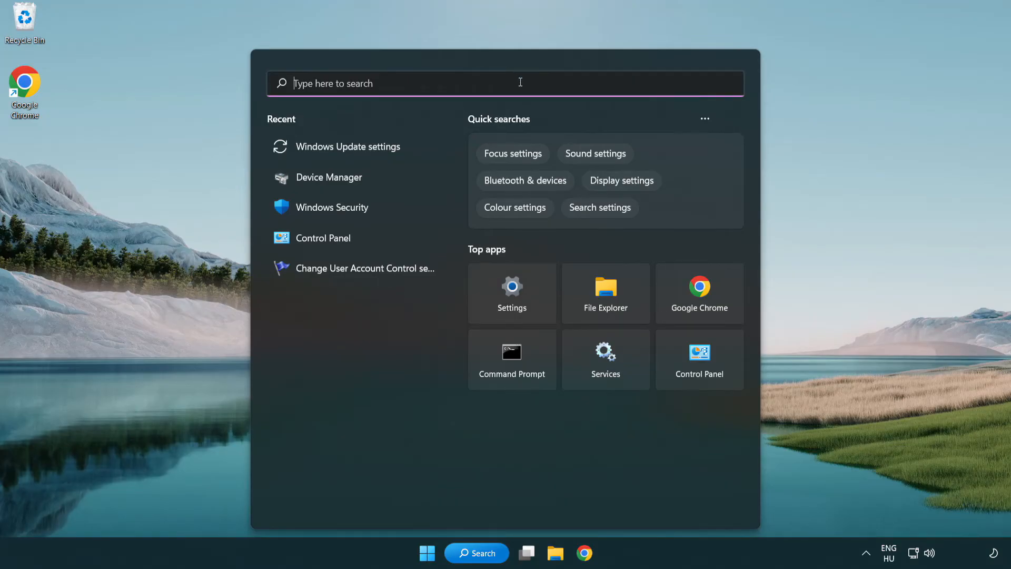
pyautogui.write('cmd')
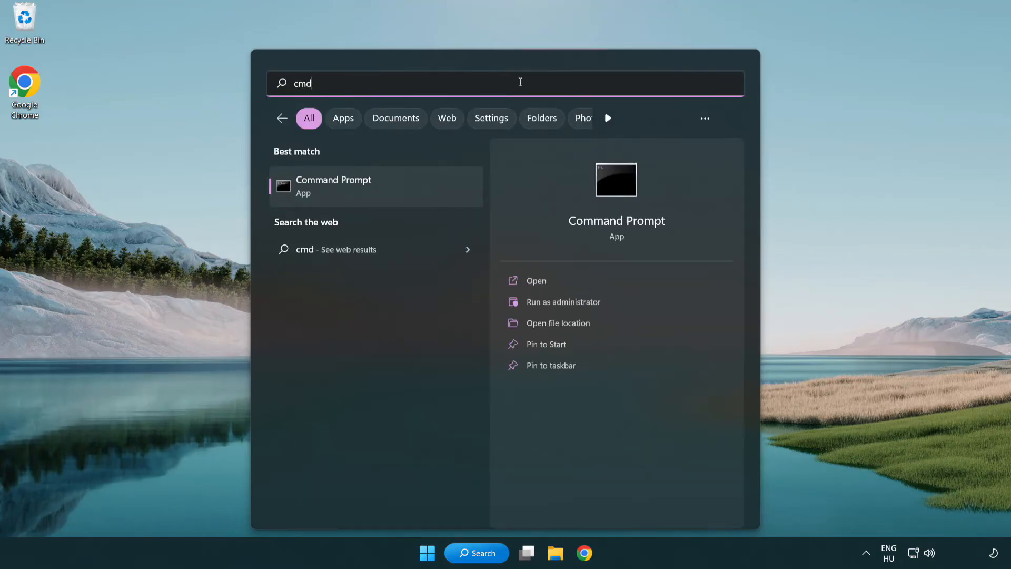
pyautogui.rightClick(334, 185)
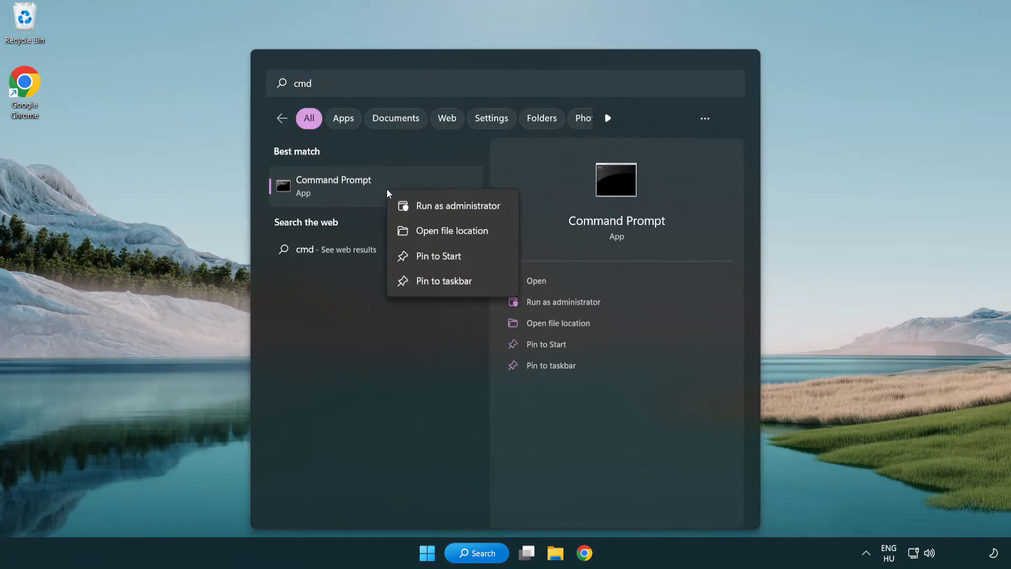
pyautogui.moveTo(457, 205)
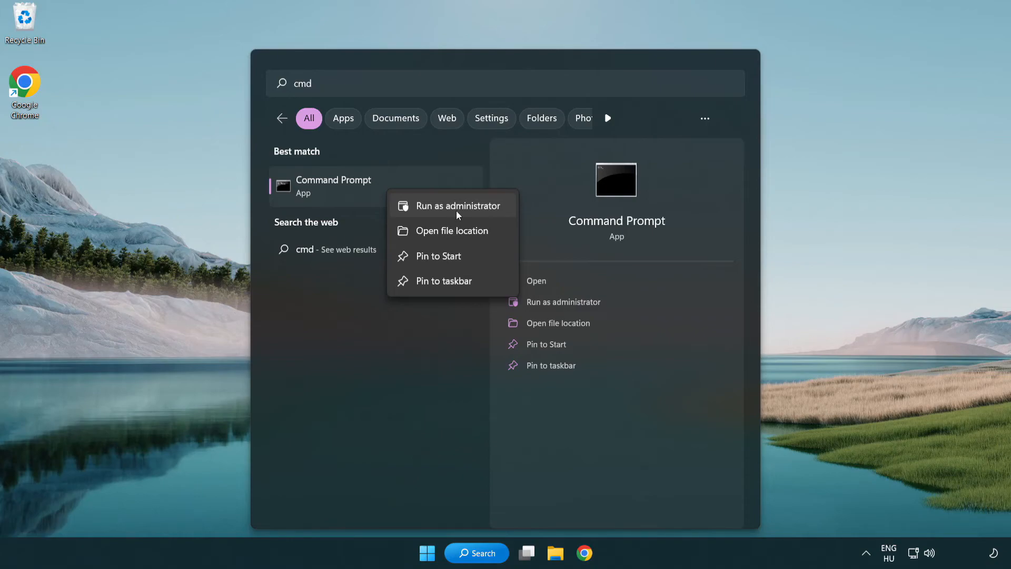
pyautogui.click(454, 206)
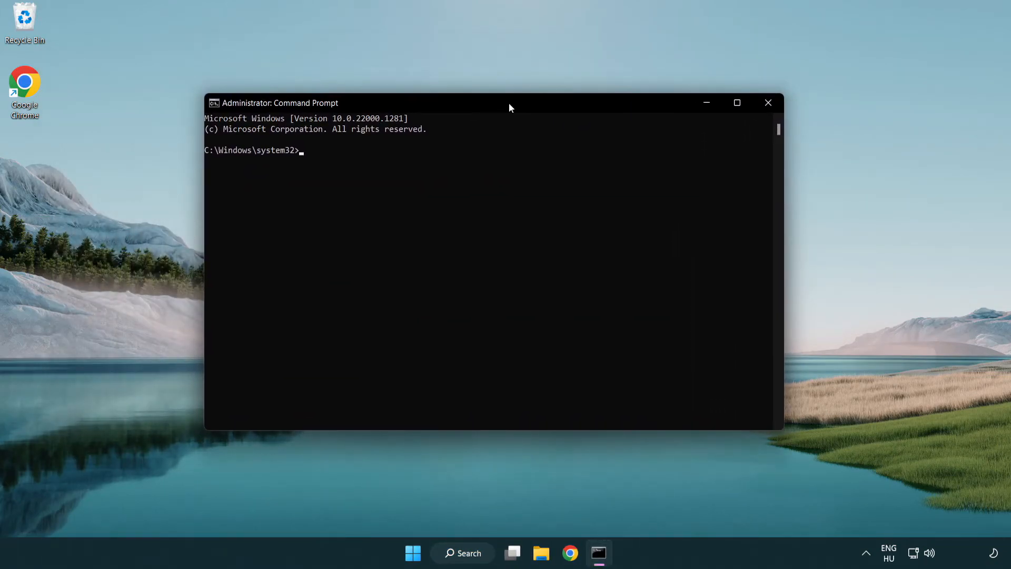
# Step: Run sfc /scannow and let the system file verification complete with no violations
pyautogui.write('sf')
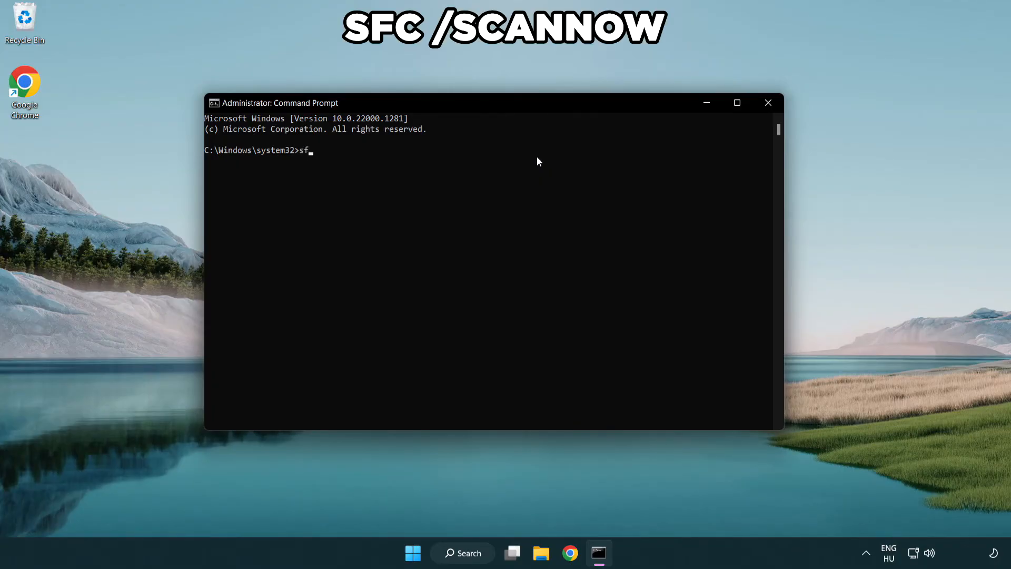
pyautogui.write('c /sc')
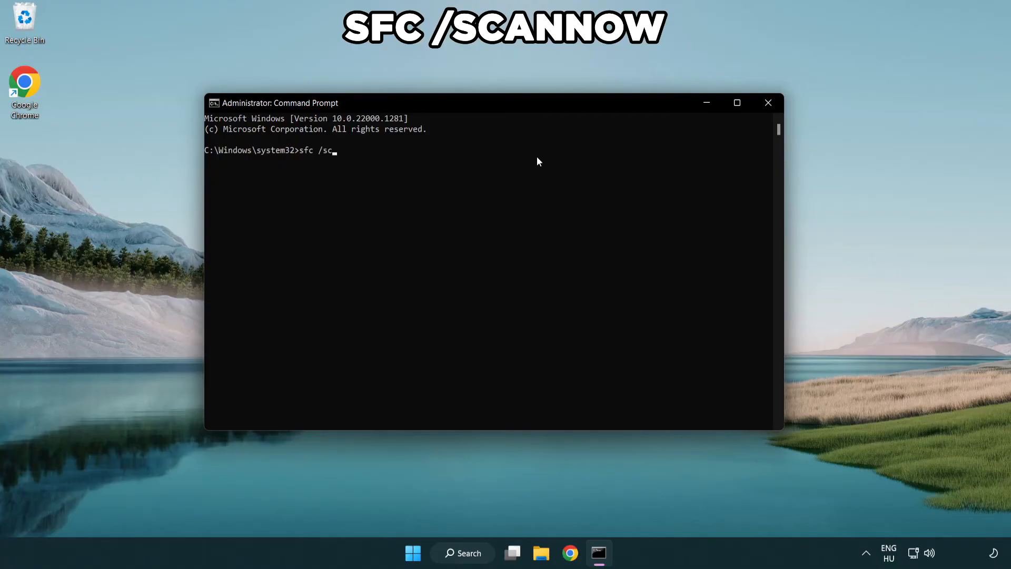
pyautogui.write('annow')
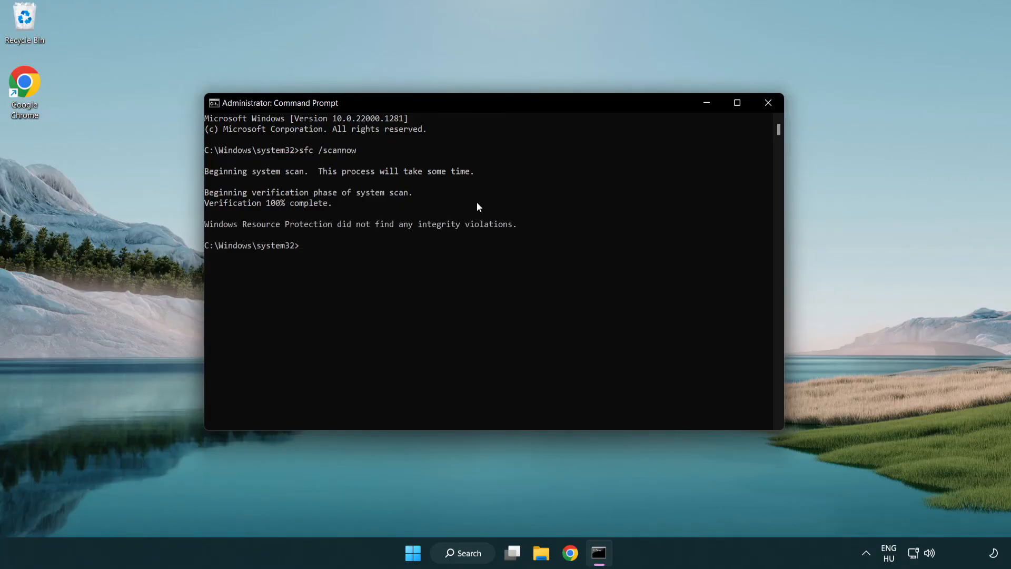
pyautogui.moveTo(483, 176)
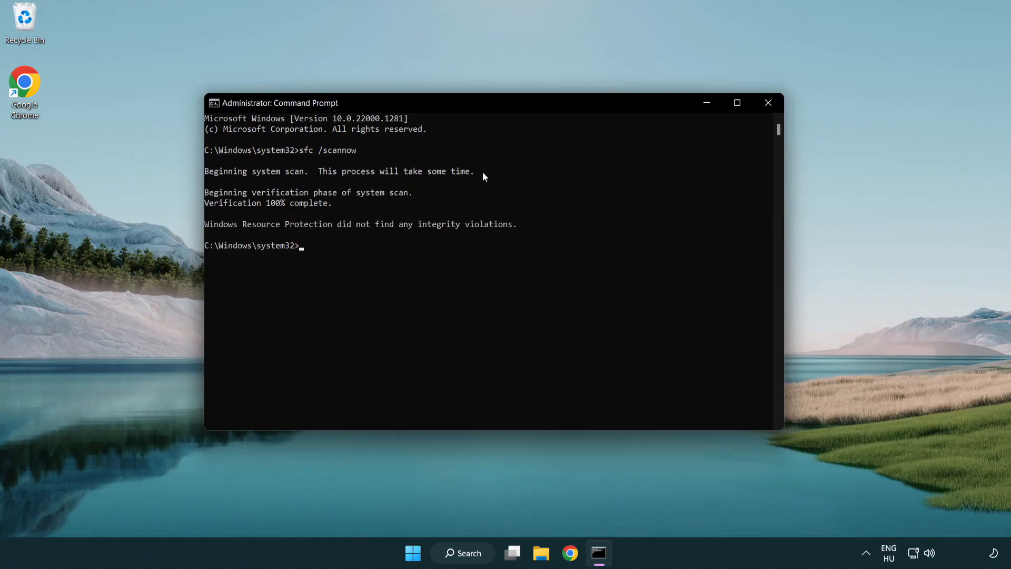
pyautogui.moveTo(768, 103)
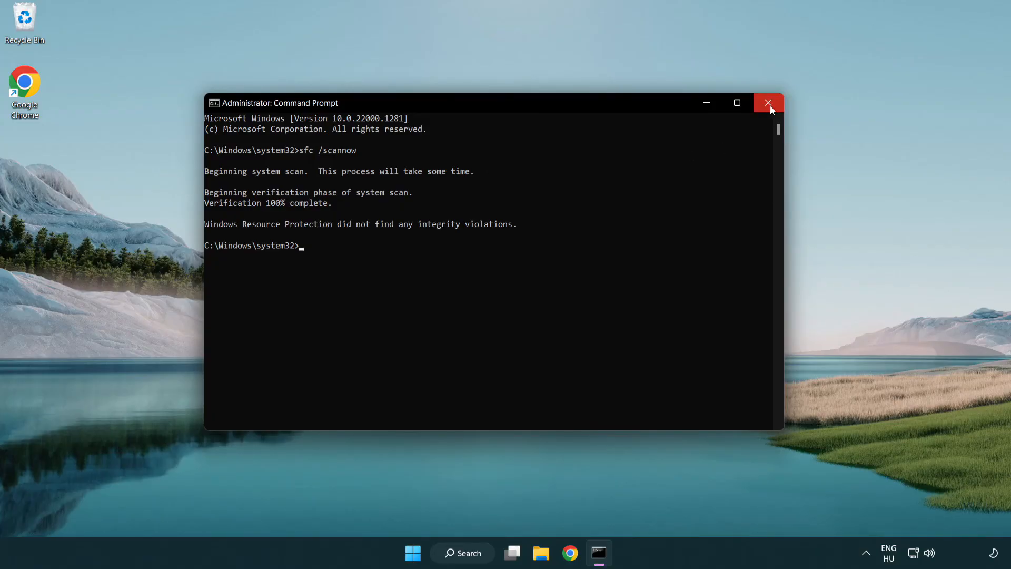
pyautogui.moveTo(768, 103)
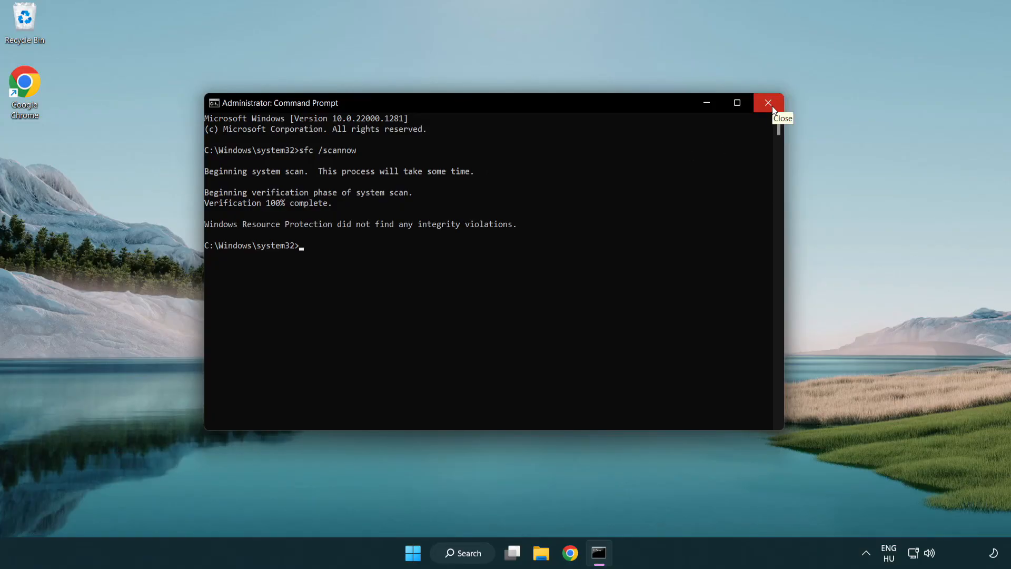
# Step: Close Command Prompt and show the Start menu's power options for Restart
pyautogui.click(425, 553)
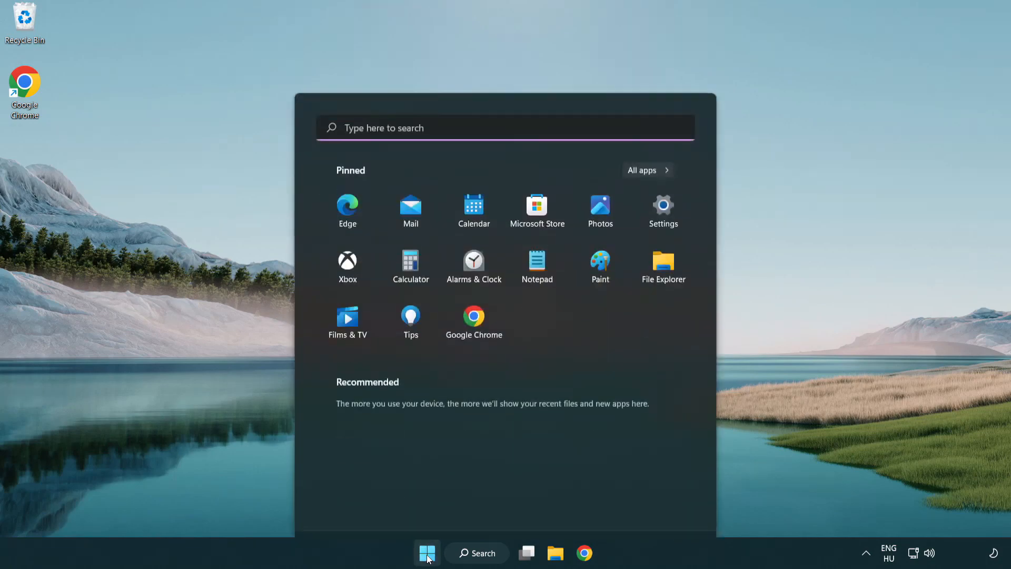
pyautogui.click(669, 508)
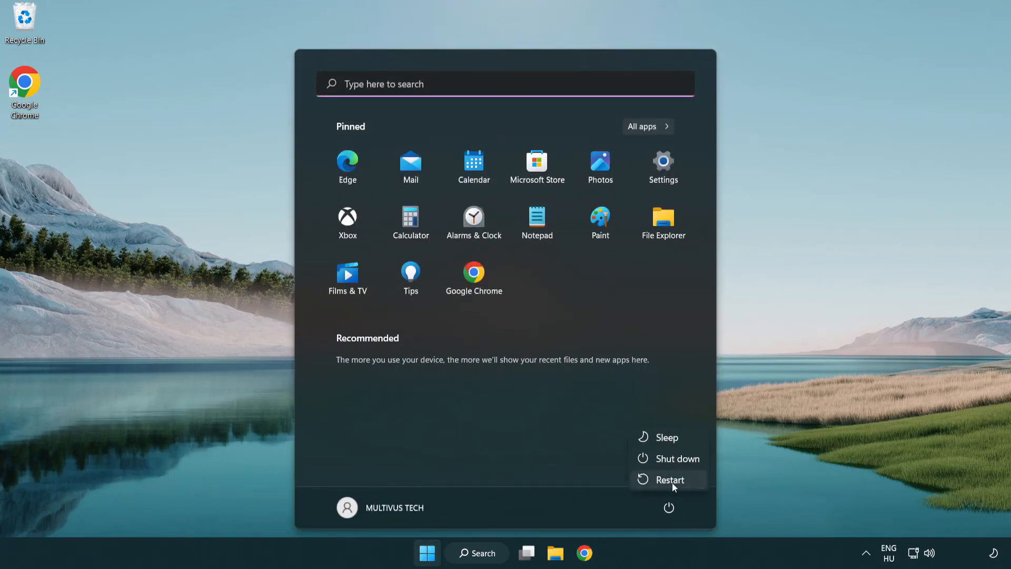
pyautogui.moveTo(671, 480)
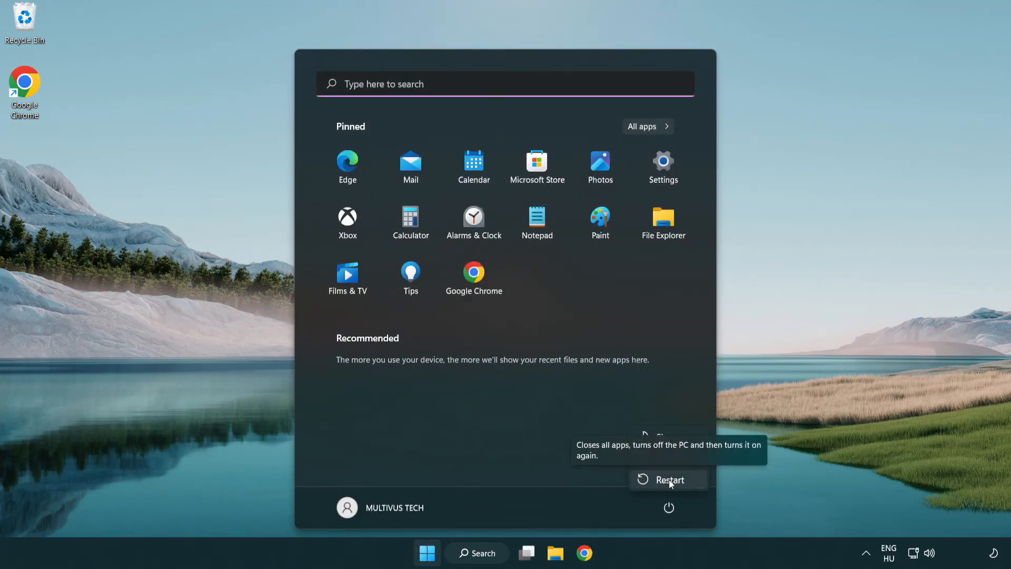